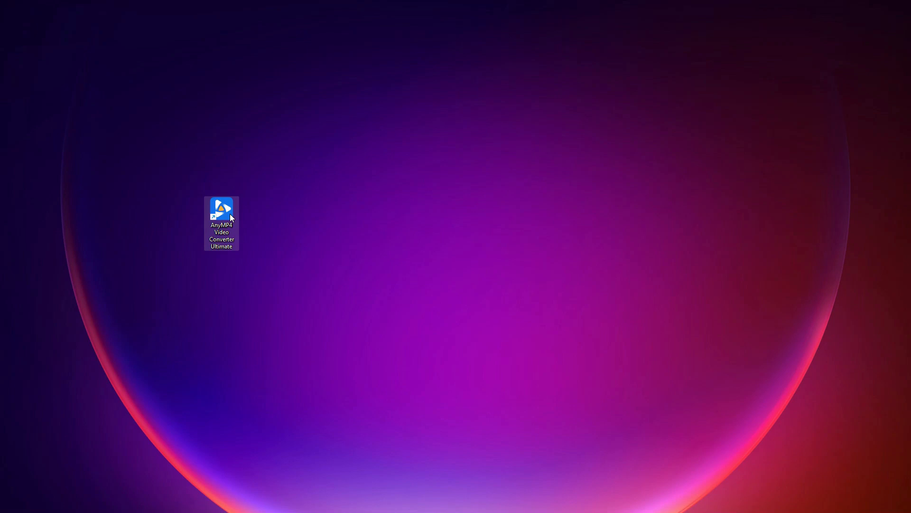
- Launch AnyMP4 Video Converter Ultimate from its desktop shortcut
double_click(221, 210)
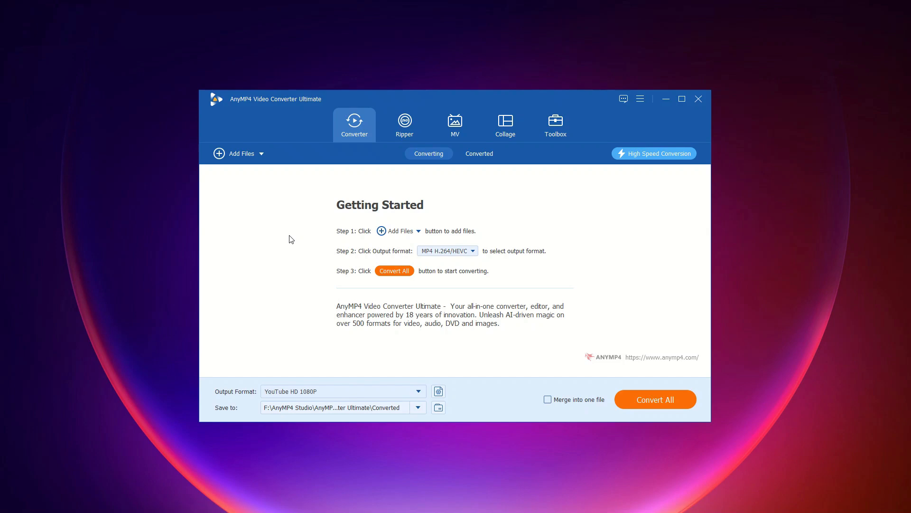
mouse_move(251, 153)
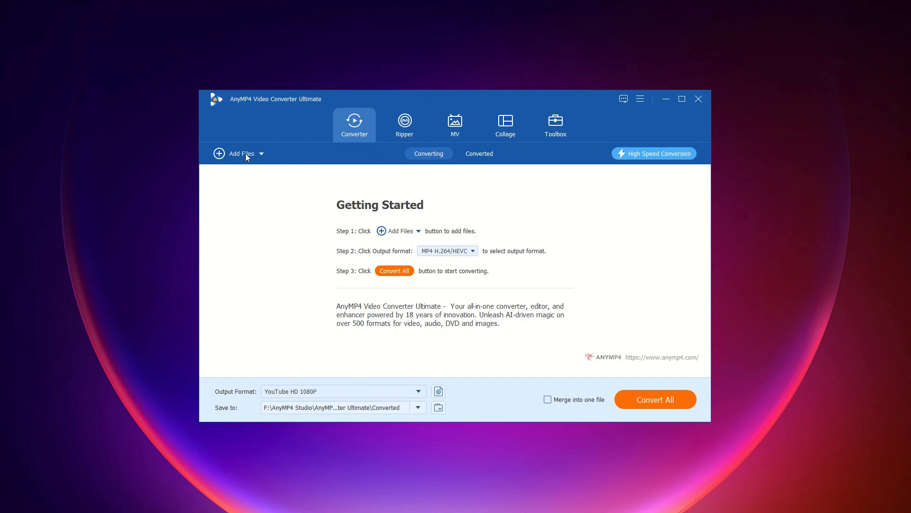
- Add video3.mp4 to the converter list from the Add Files dialog
click(237, 153)
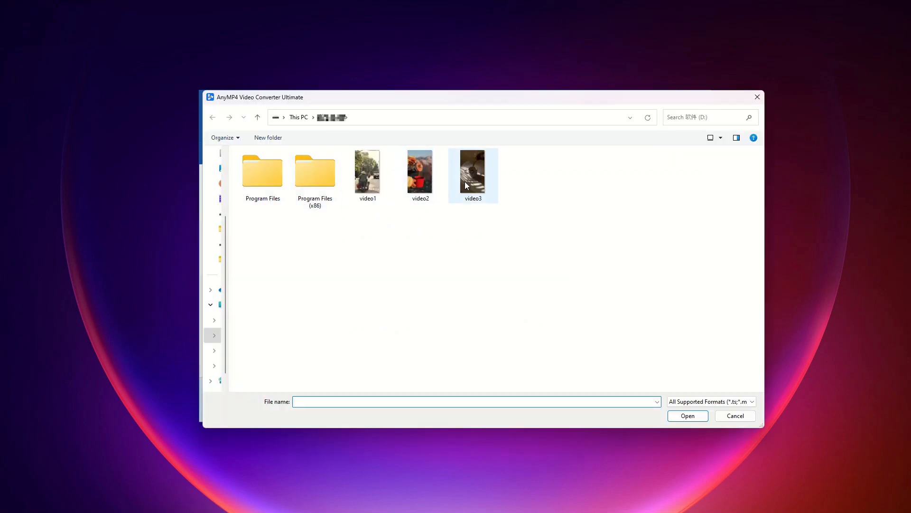
double_click(472, 170)
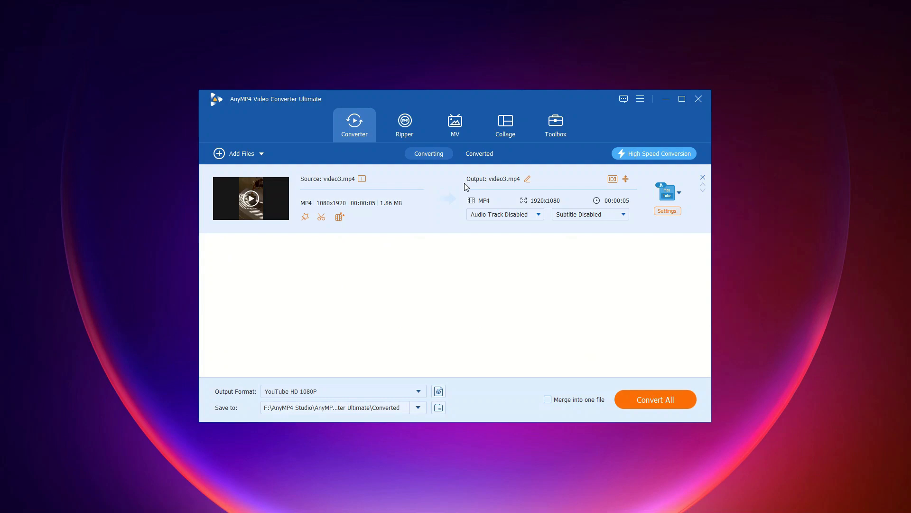
mouse_move(647, 226)
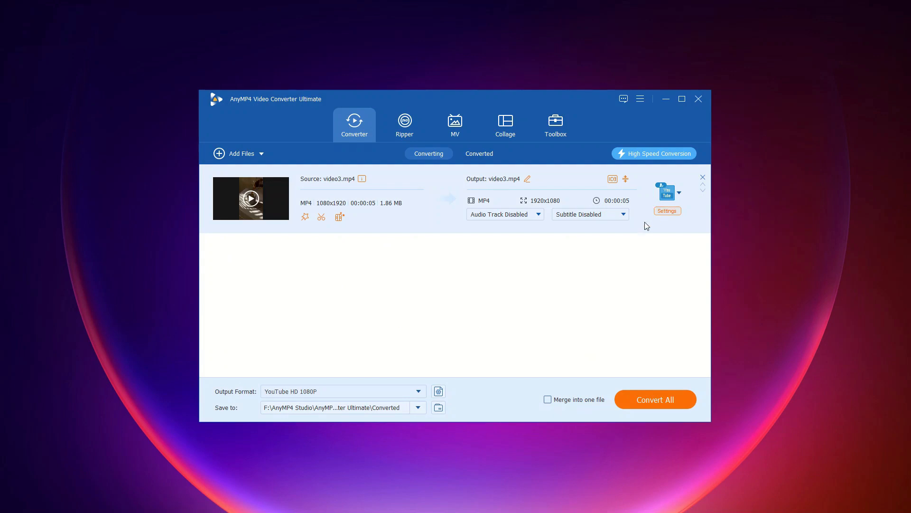
- Pick the TikTok HD 1080P preset and save it as a custom 1080x1920 profile
click(418, 391)
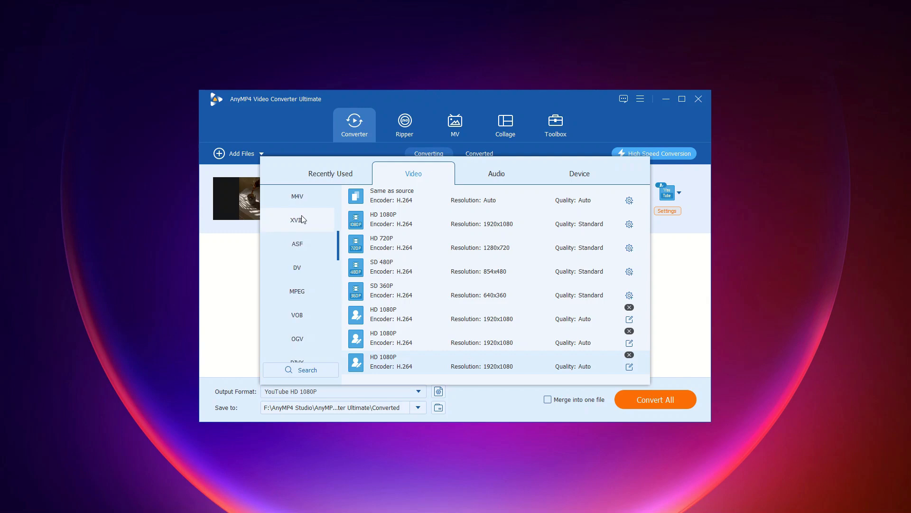
scroll(up, 3)
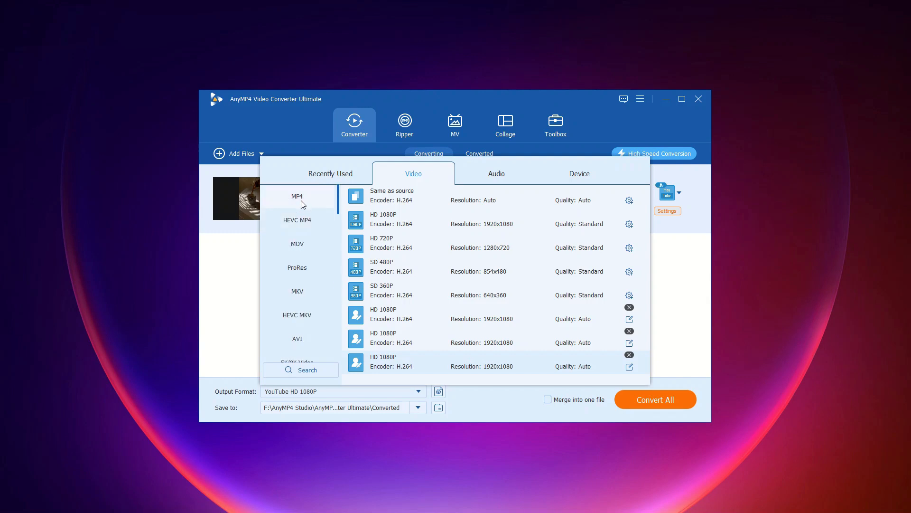
scroll(down, 3)
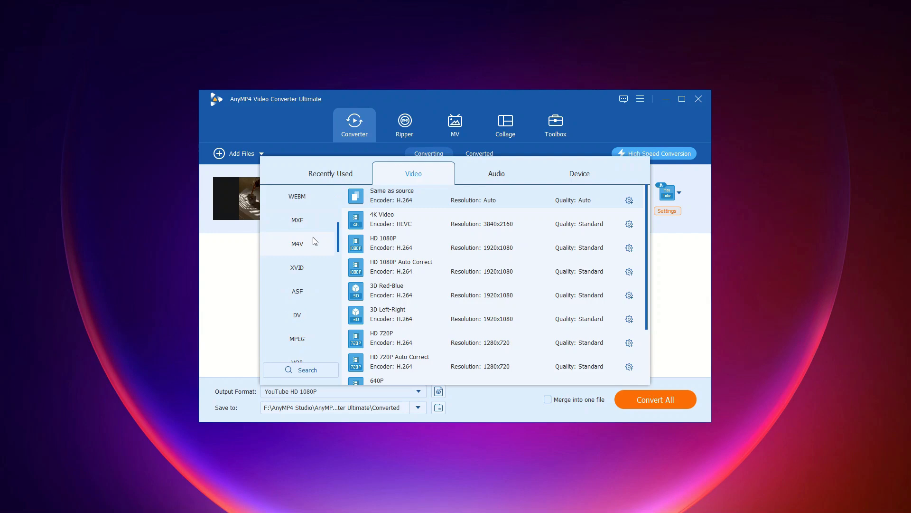
scroll(down, 3)
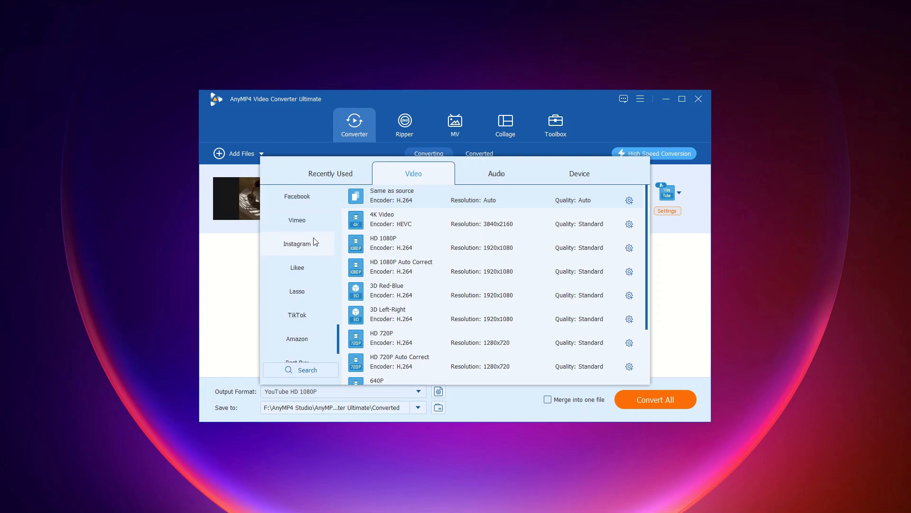
scroll(down, 3)
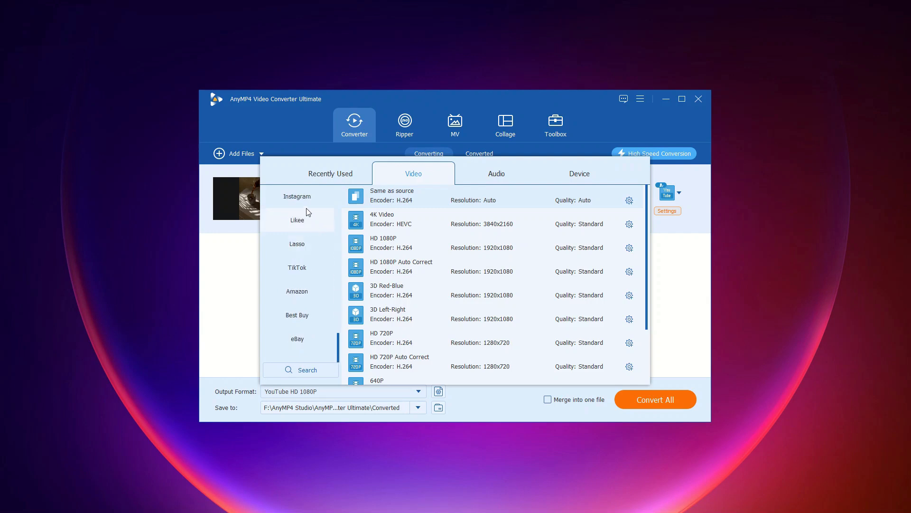
click(297, 267)
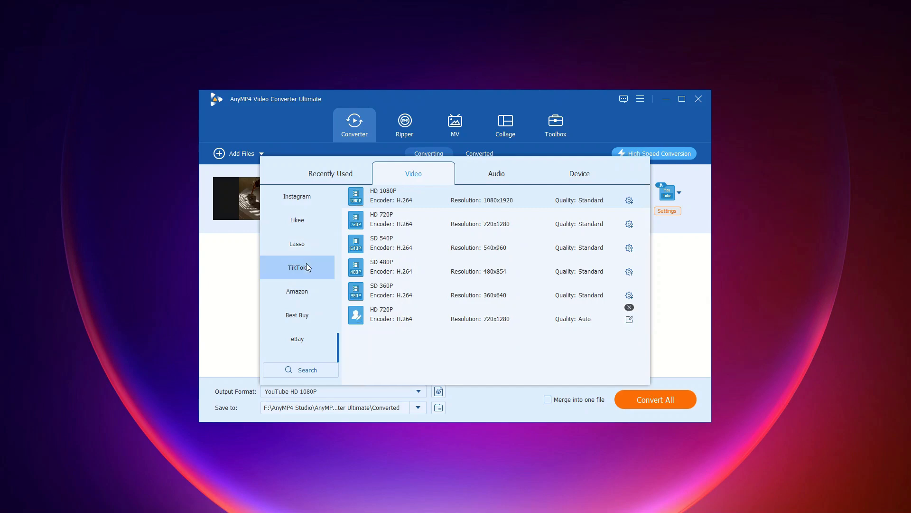
mouse_move(642, 207)
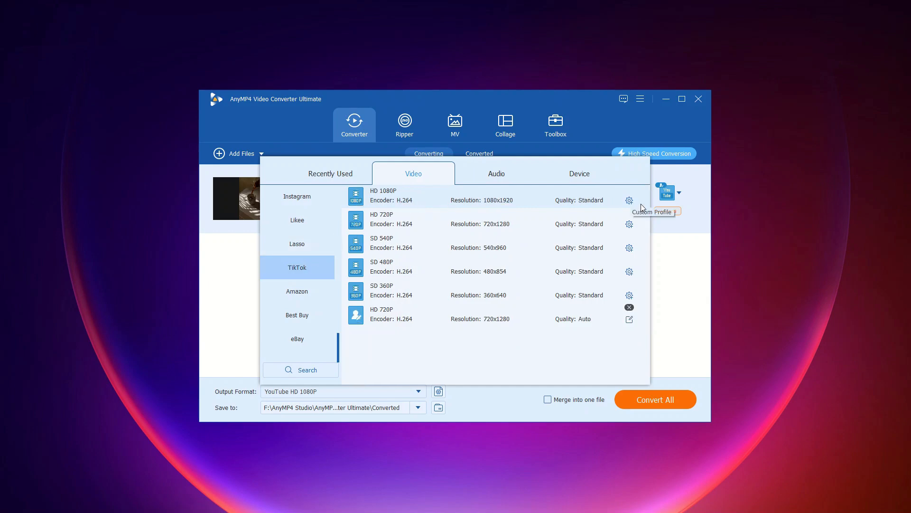
click(629, 199)
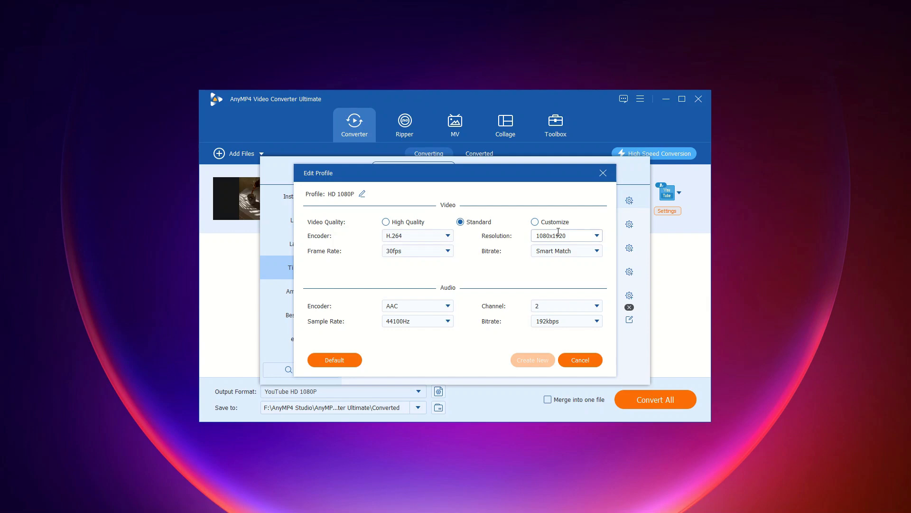
click(533, 222)
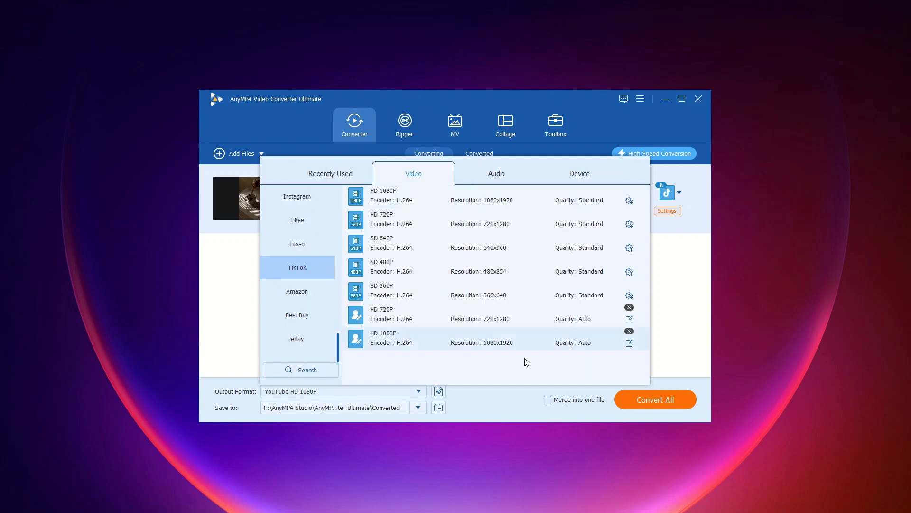
click(496, 174)
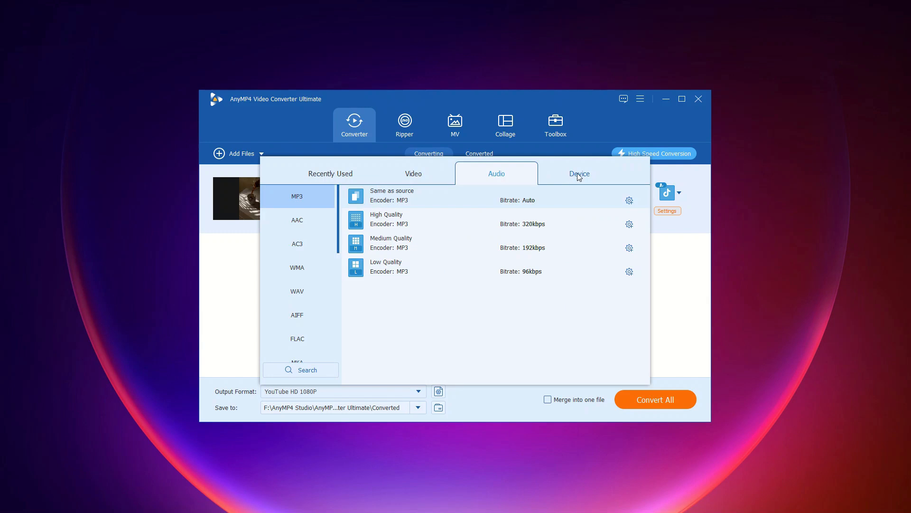
click(579, 173)
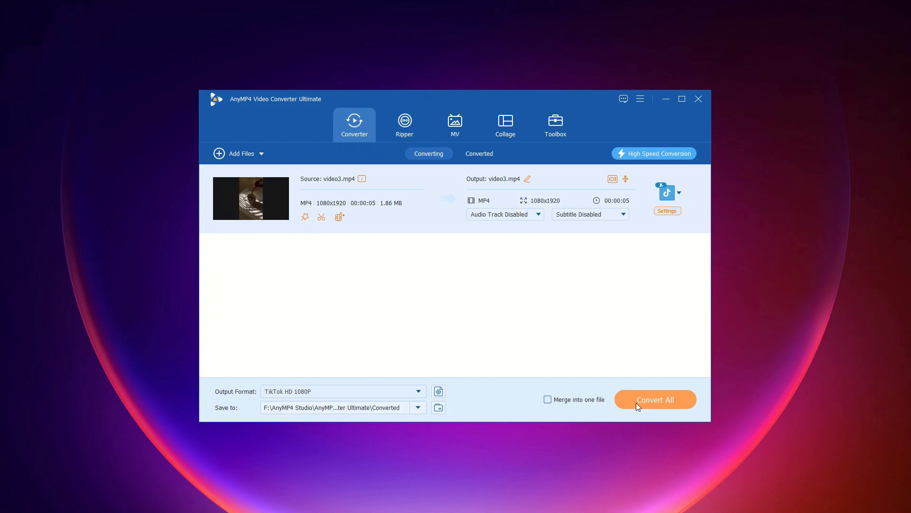
- Run Convert All on video3 and open the output folder with the converted file
click(655, 399)
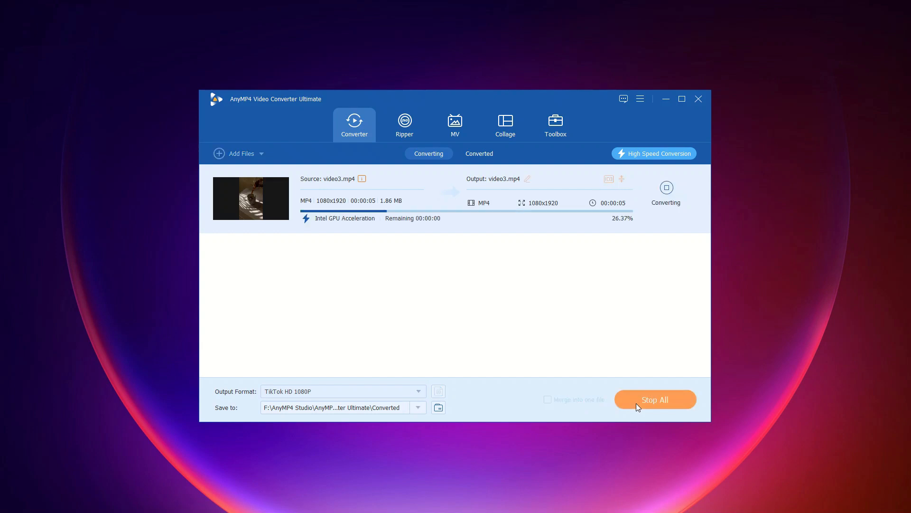
click(654, 399)
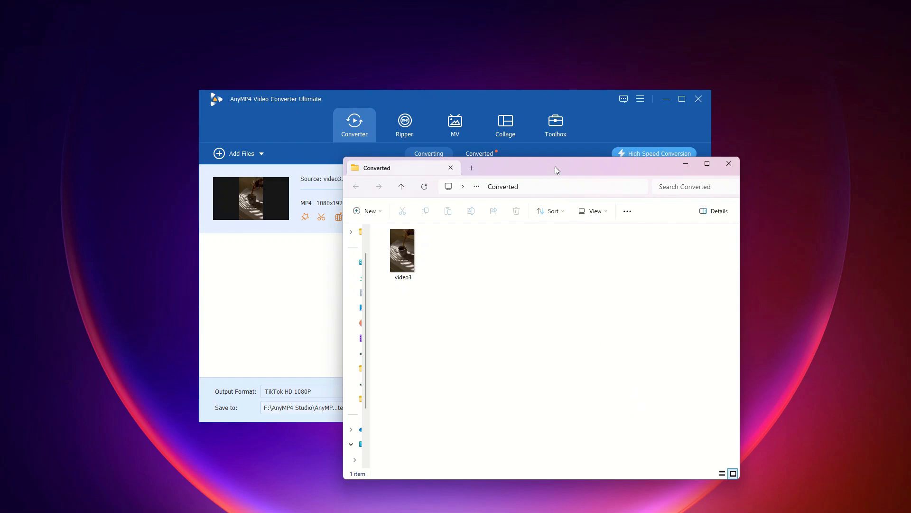
- Play the converted video3 in Media Player, then close the player
double_click(403, 250)
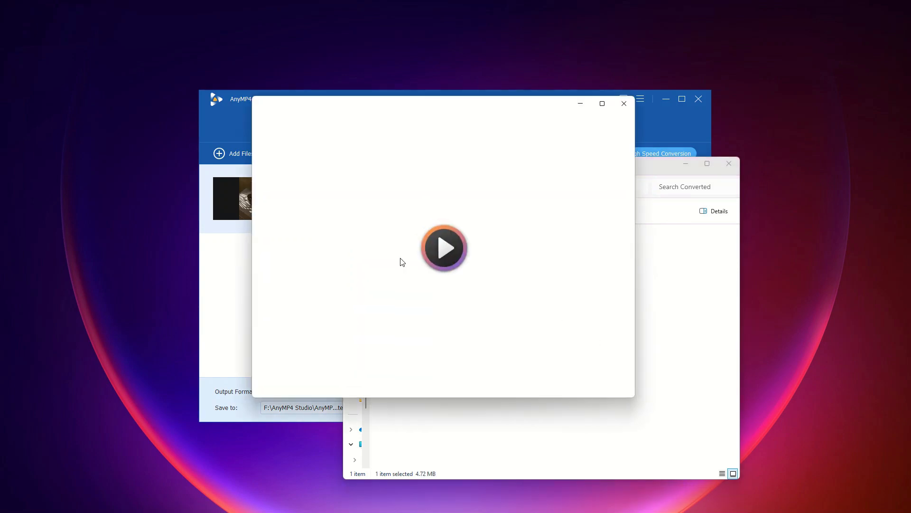
click(443, 247)
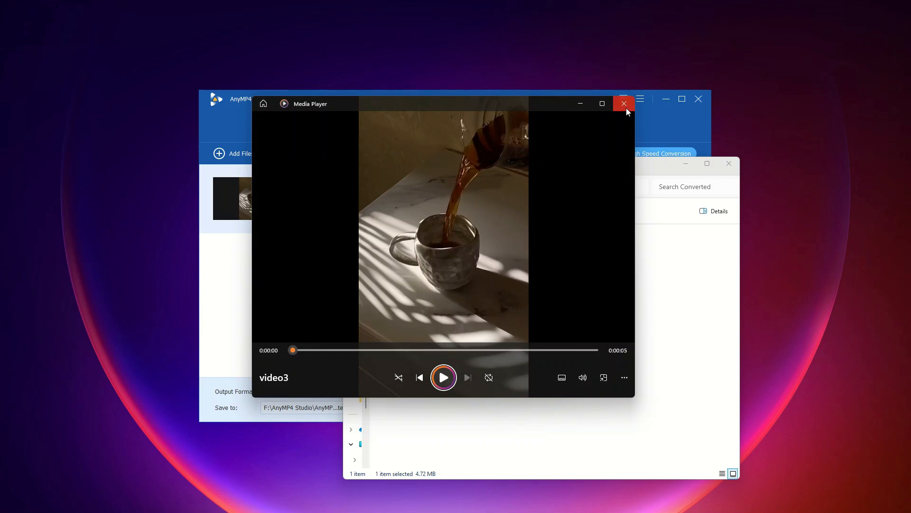
click(625, 98)
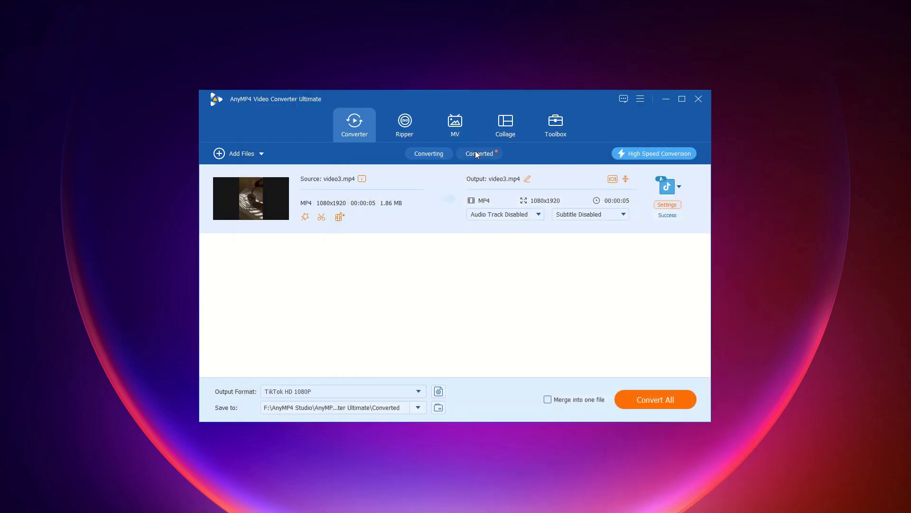
- Show the Converted tab listing video3.mp4 at 4.72 MB
click(479, 153)
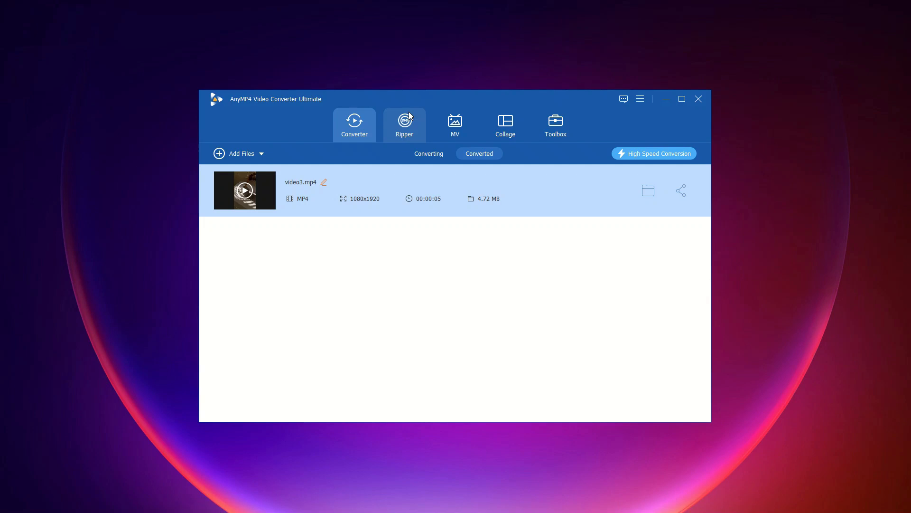
- Switch to the Ripper section and expand the Load DVD options
click(404, 123)
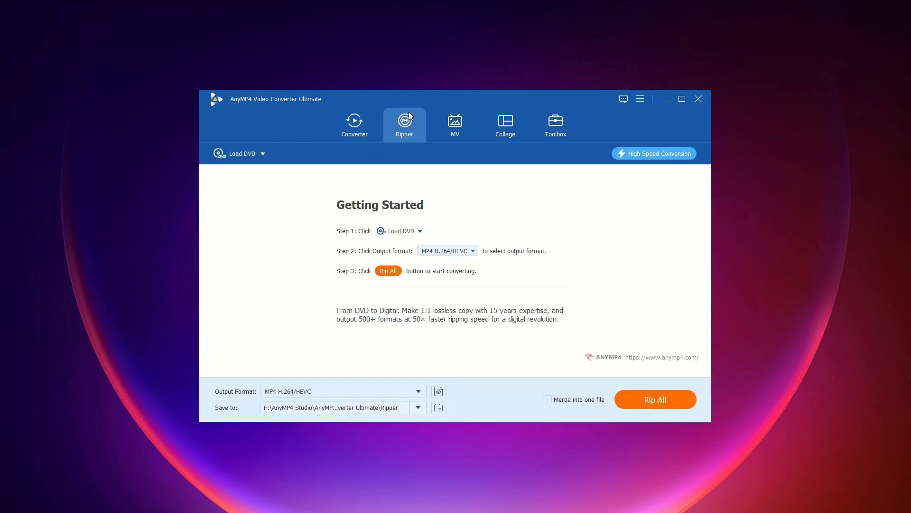
mouse_move(414, 106)
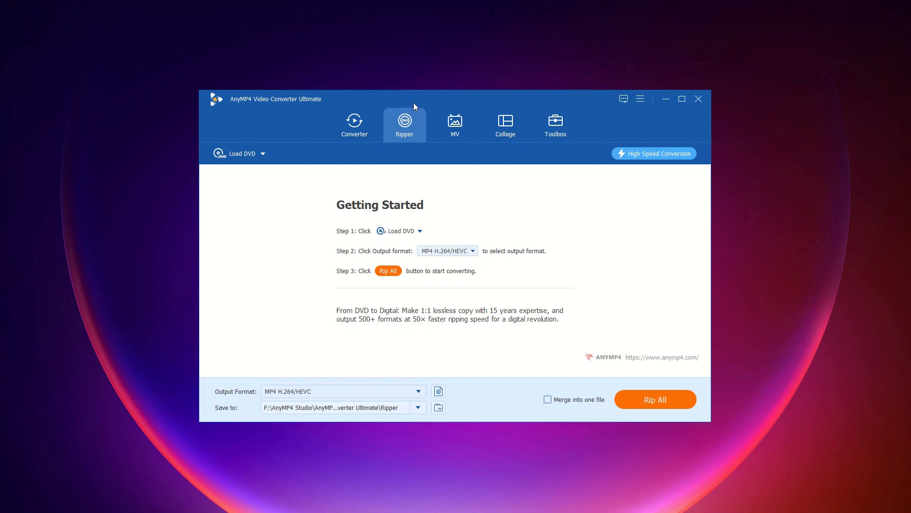
mouse_move(776, 495)
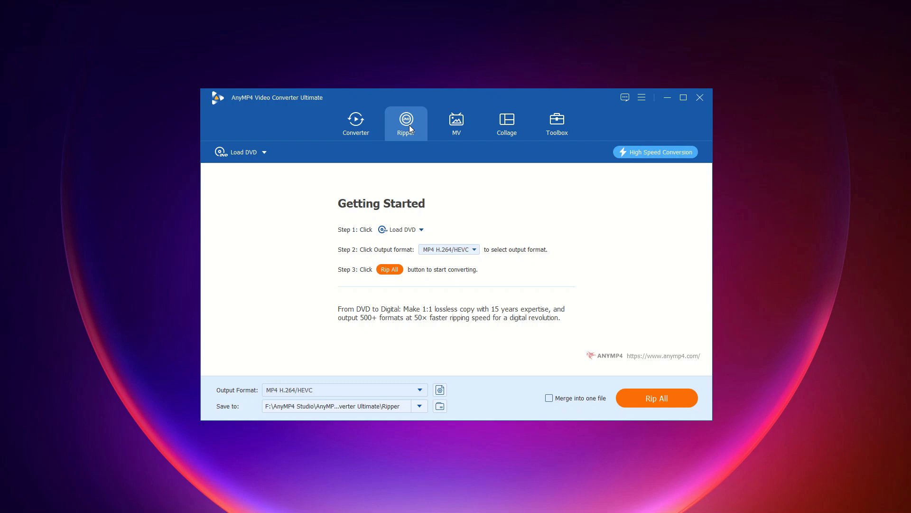
mouse_move(259, 175)
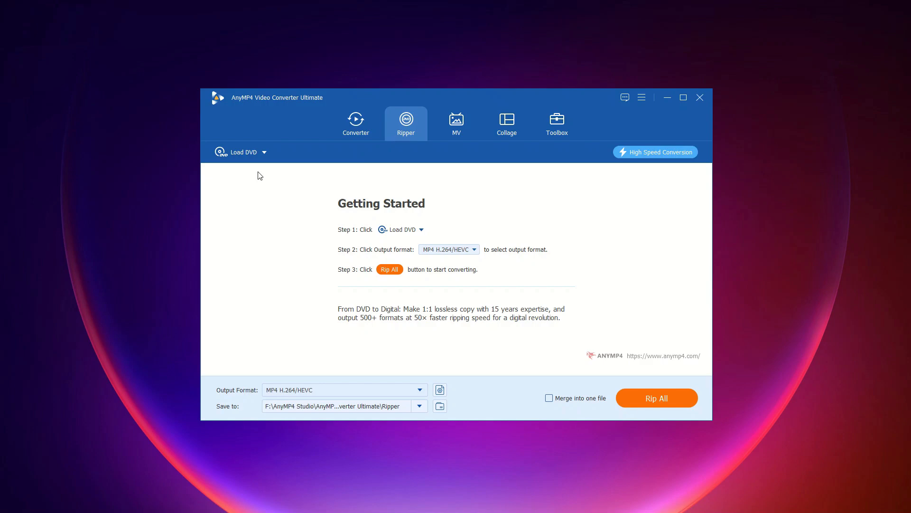
click(241, 152)
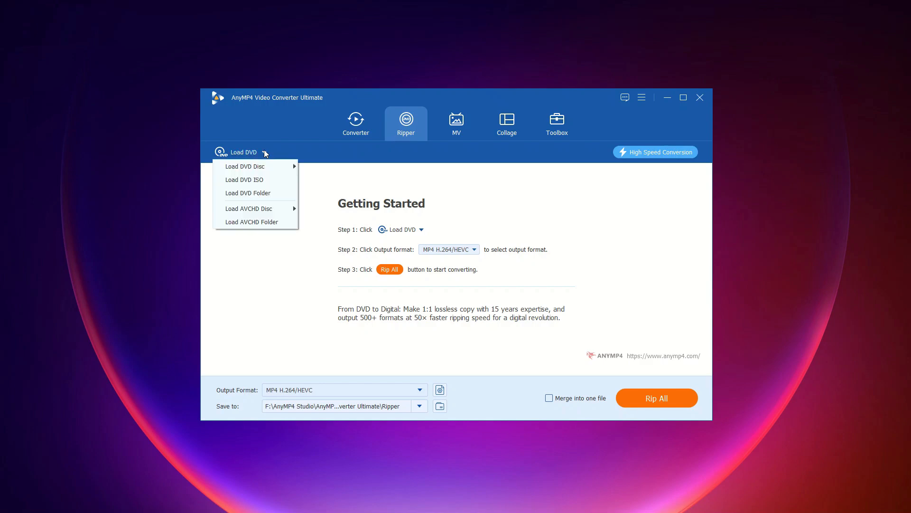
mouse_move(251, 179)
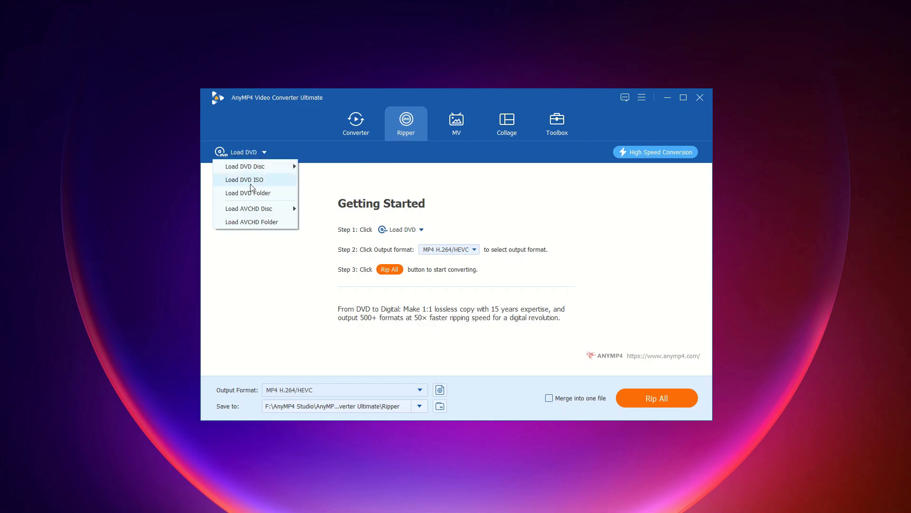
mouse_move(254, 223)
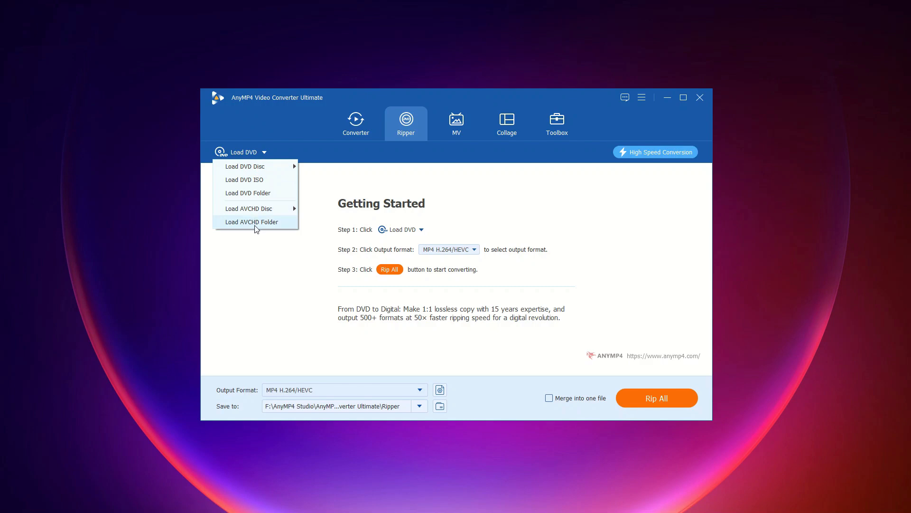
mouse_move(285, 361)
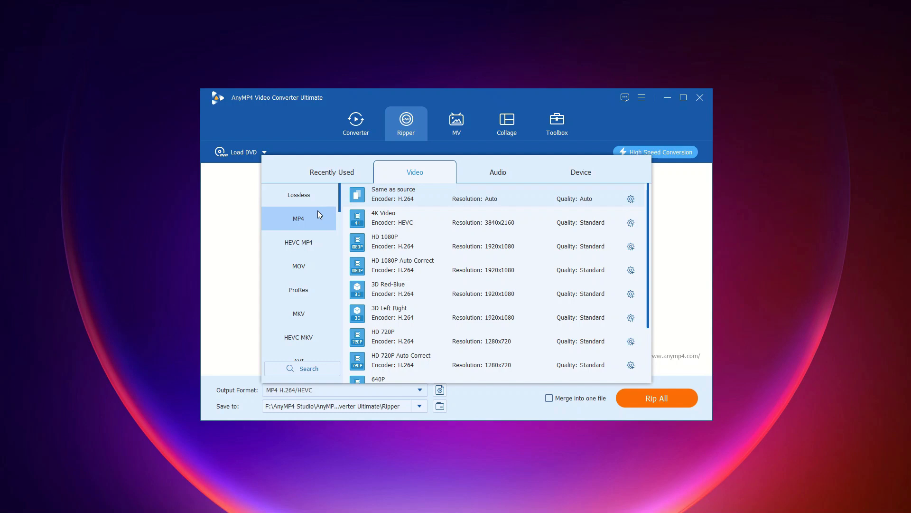
scroll(down, 3)
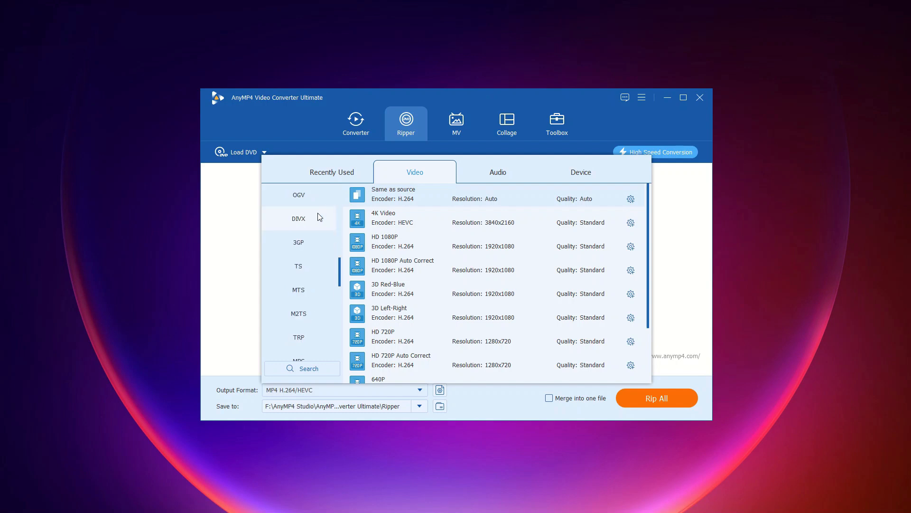
scroll(down, 3)
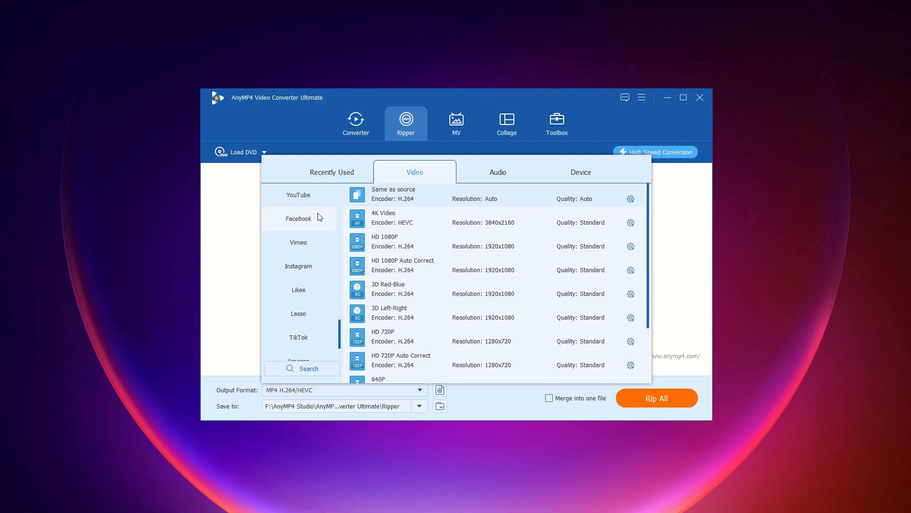
mouse_move(315, 210)
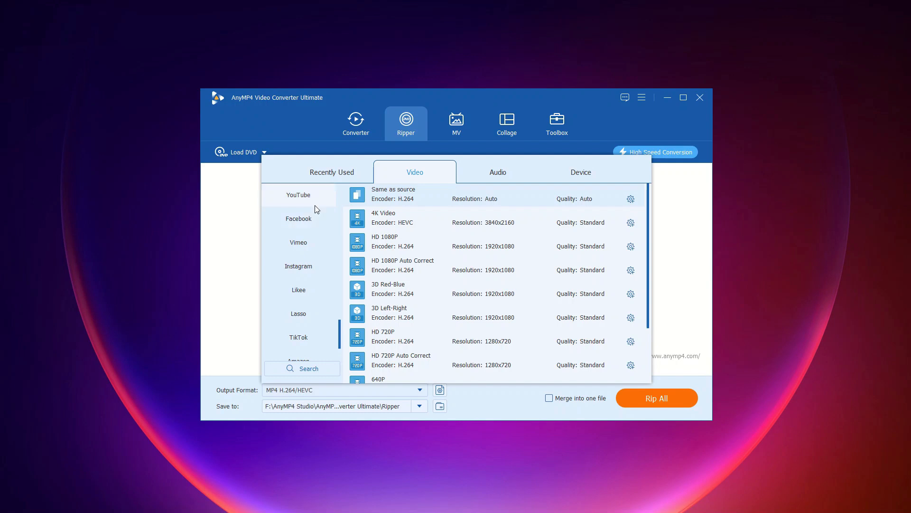
click(298, 218)
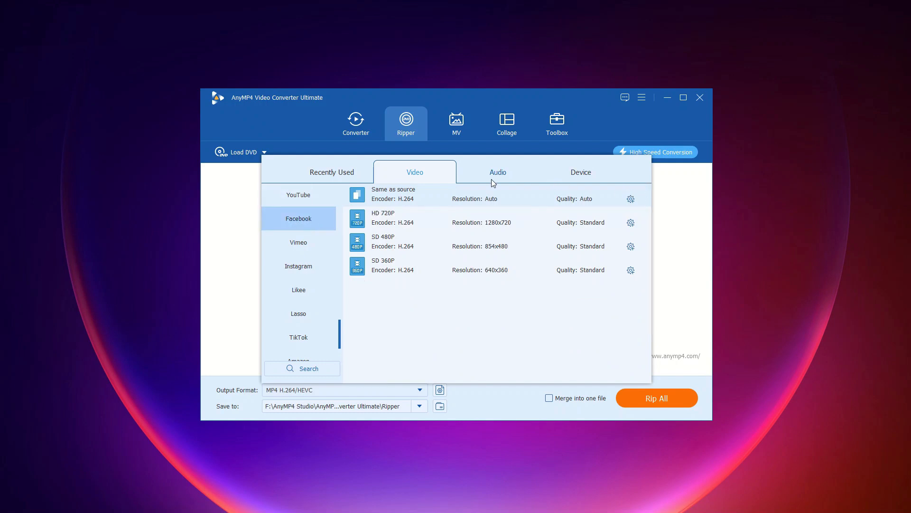
mouse_move(631, 199)
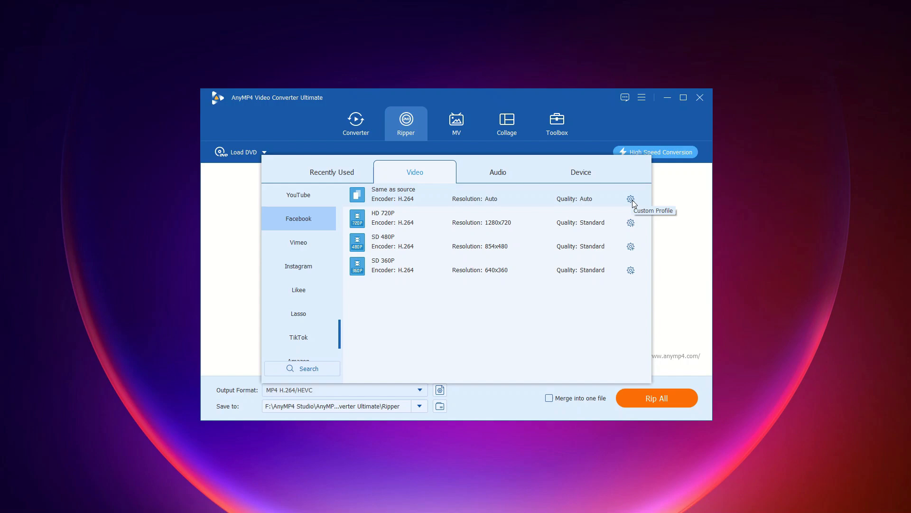
click(631, 199)
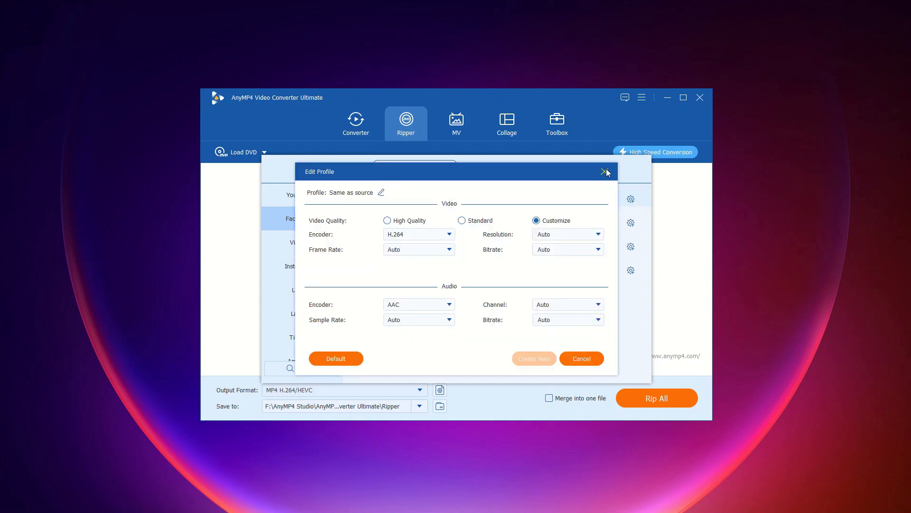
click(606, 171)
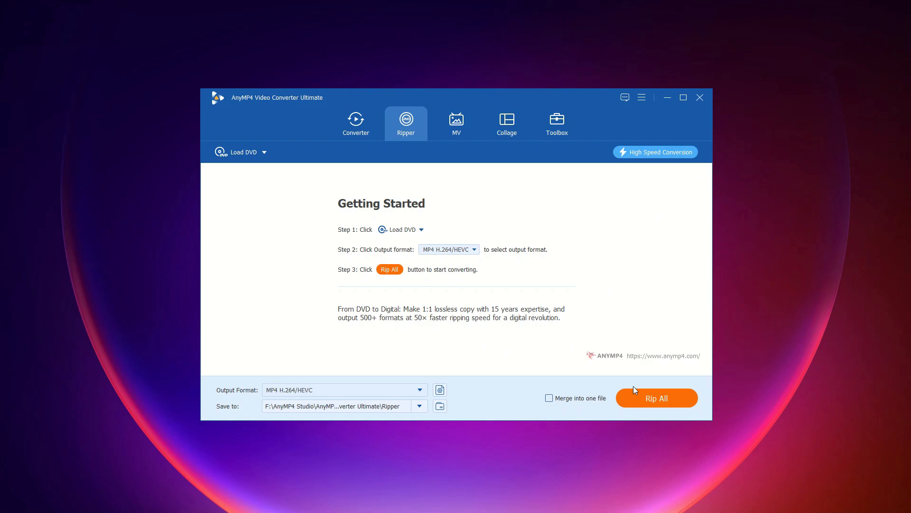
mouse_move(657, 400)
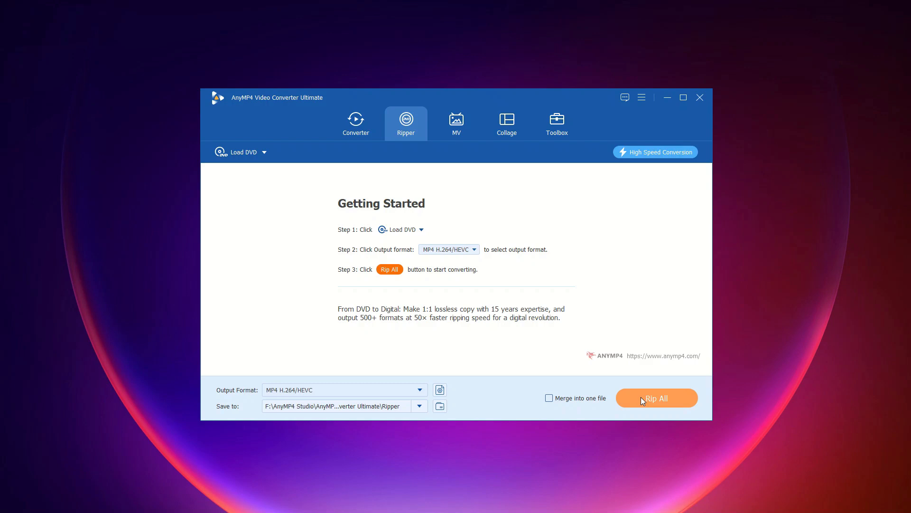
mouse_move(776, 495)
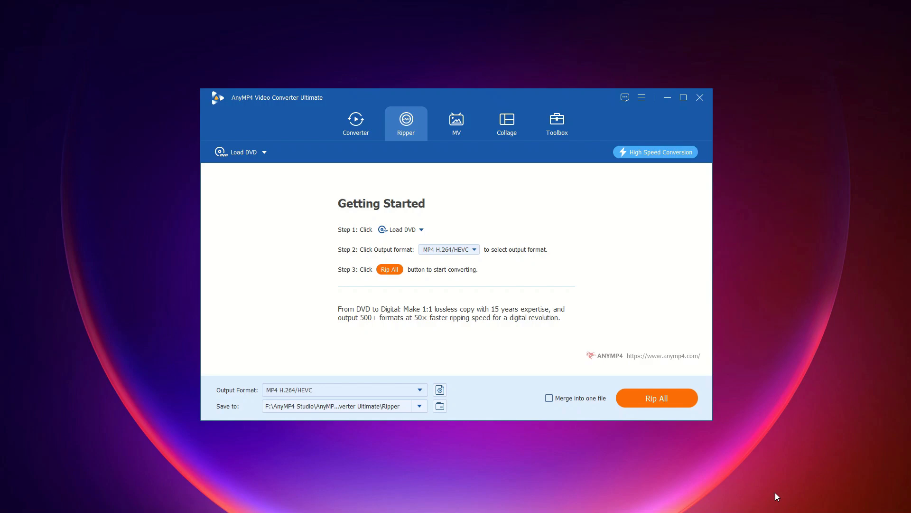
- Open the MV maker, showing the Happy theme and preview
click(458, 124)
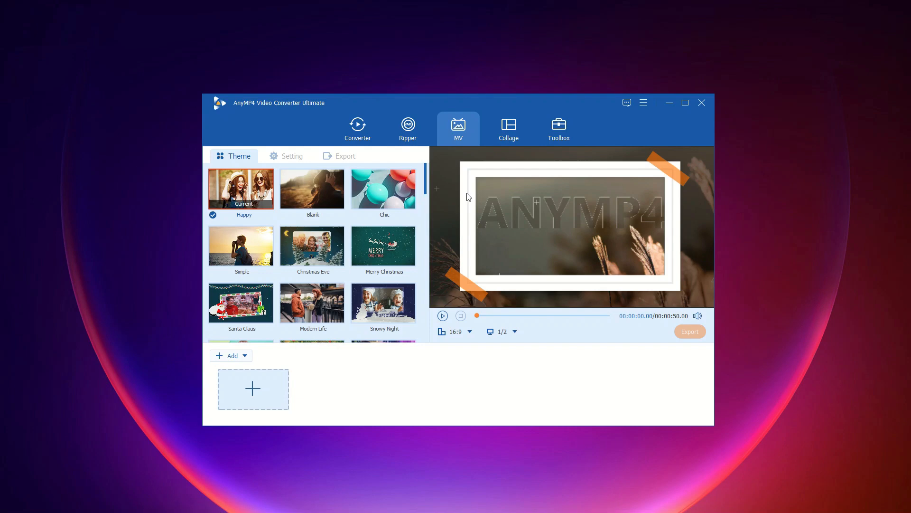
mouse_move(310, 371)
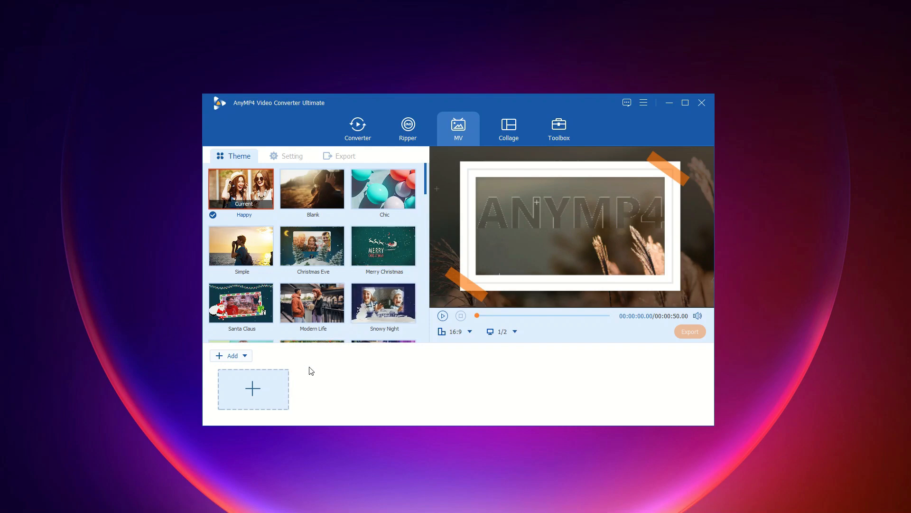
mouse_move(239, 364)
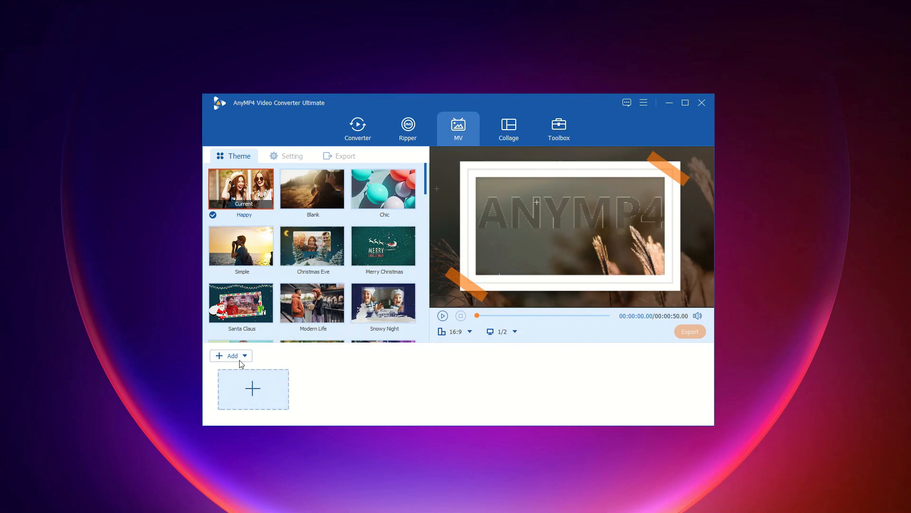
- Import three clips into the MV project and open the first clip in Trim
click(253, 389)
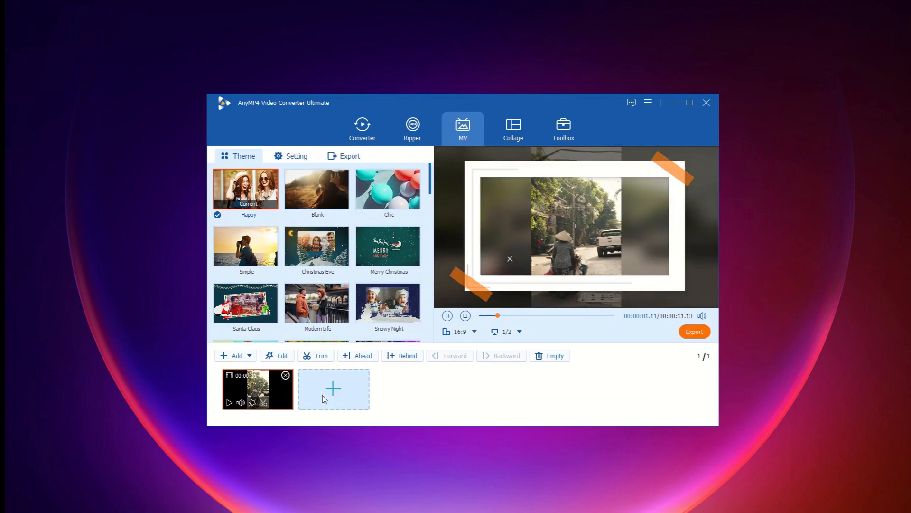
click(334, 388)
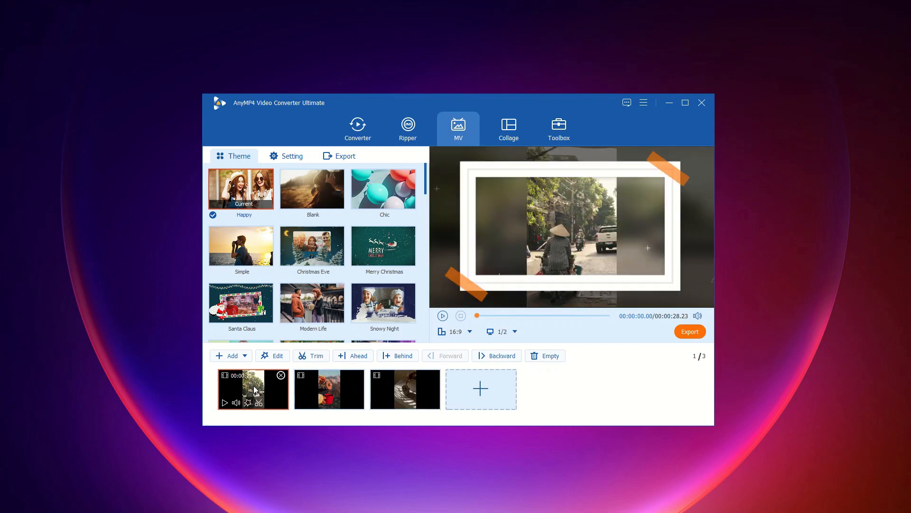
mouse_move(306, 355)
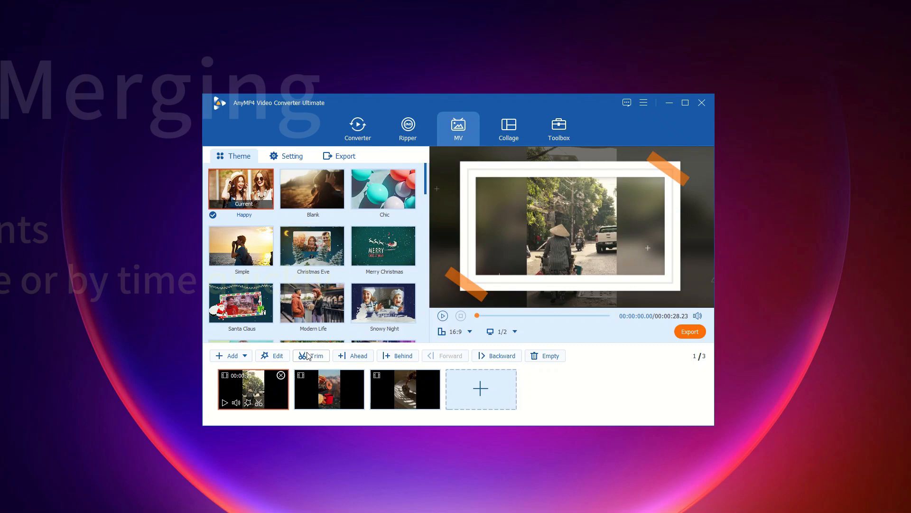
click(311, 355)
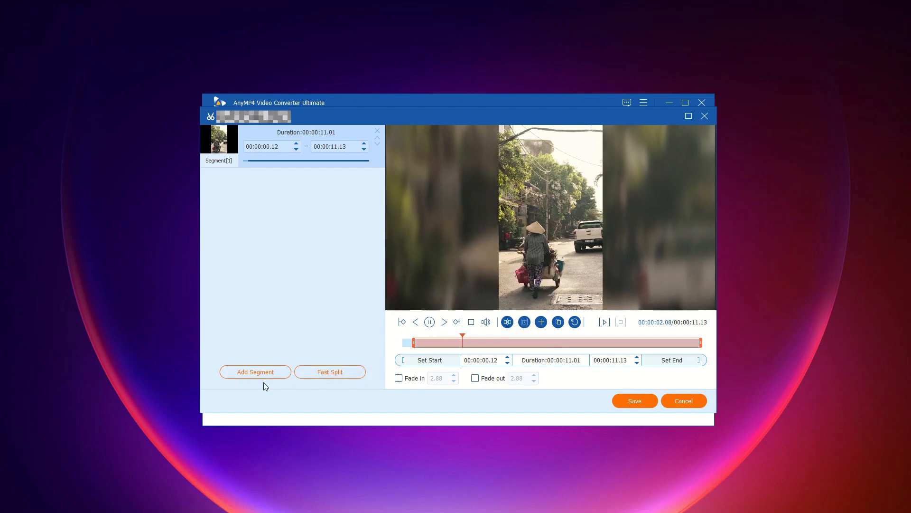
- Fast-split the first clip into 4 equal segments and save, giving six clips
click(329, 372)
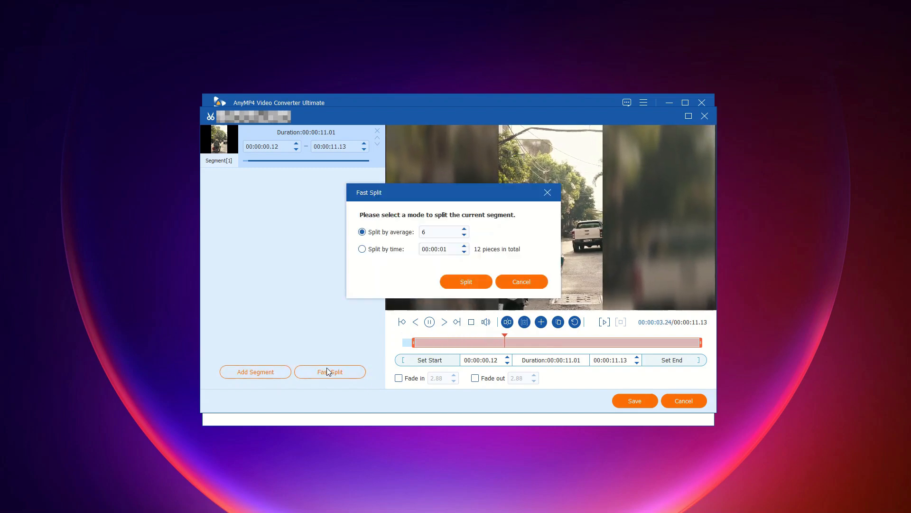
click(463, 236)
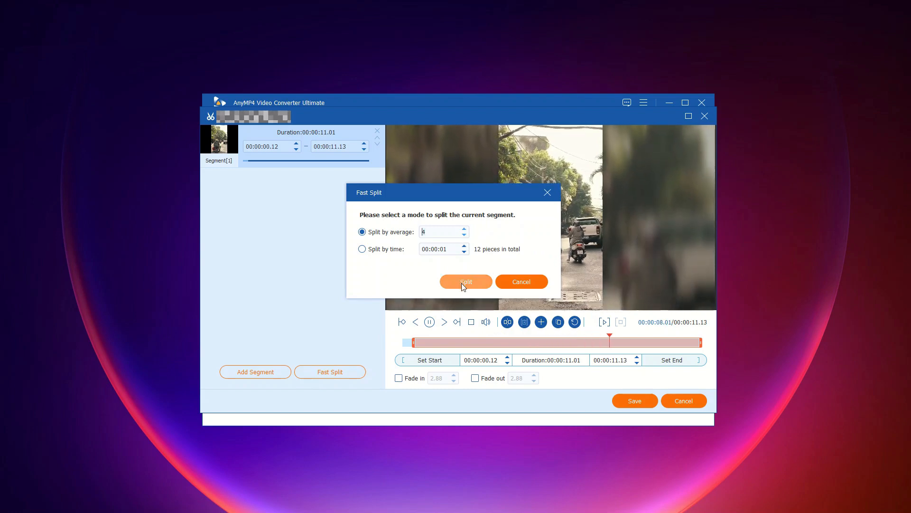
click(465, 282)
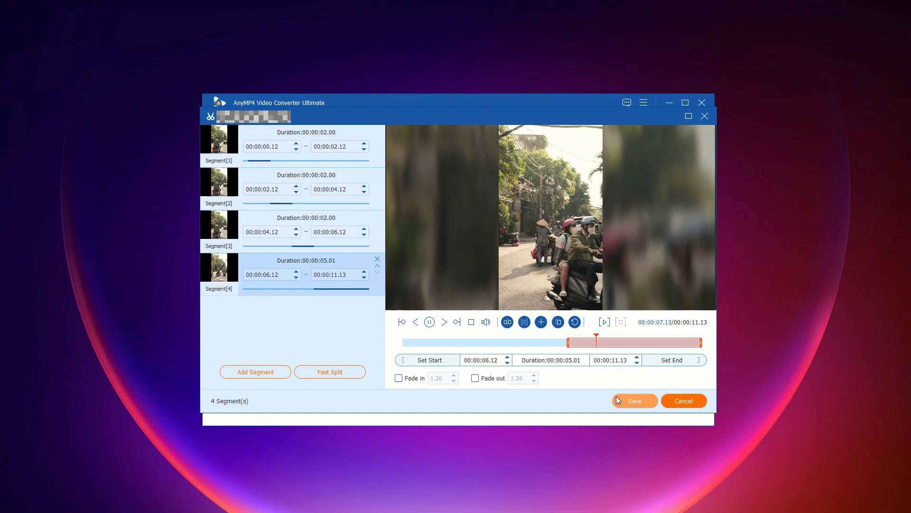
click(634, 400)
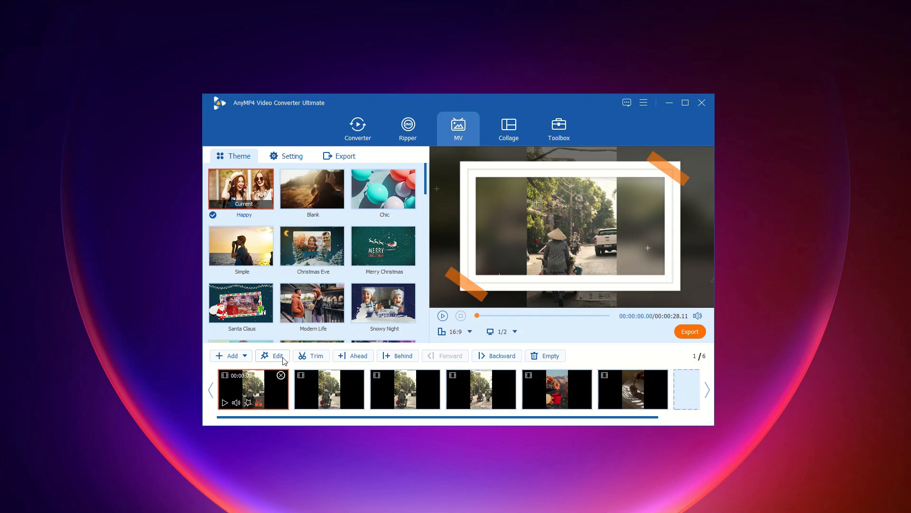
- Open the red cup clip in the editor, flip it vertically, then mirror it horizontally
click(557, 388)
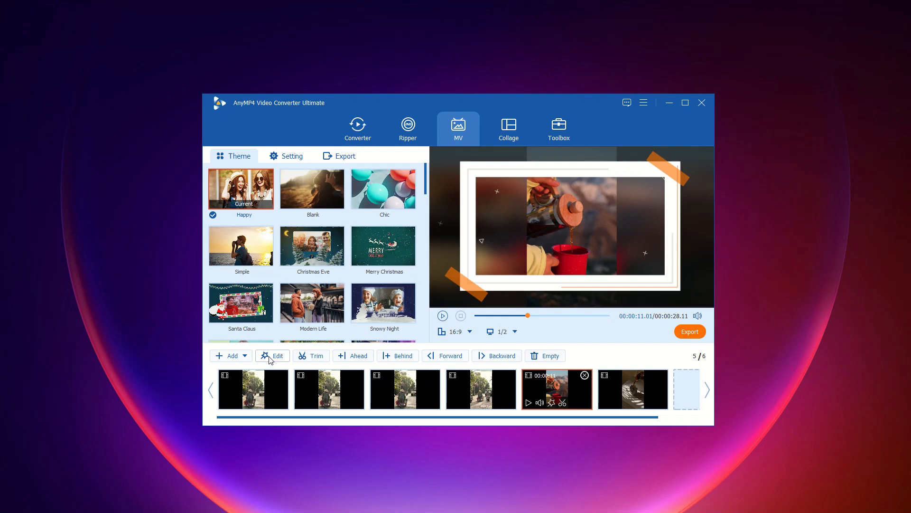
click(272, 355)
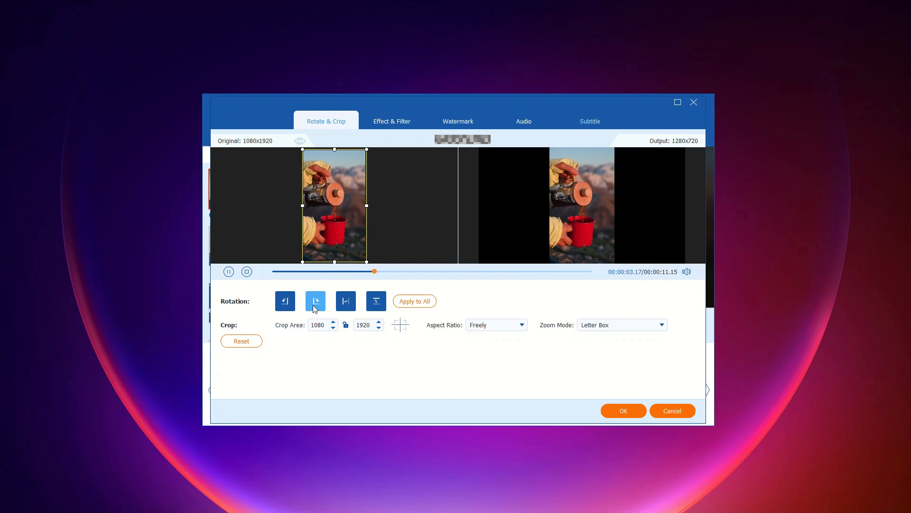
mouse_move(315, 300)
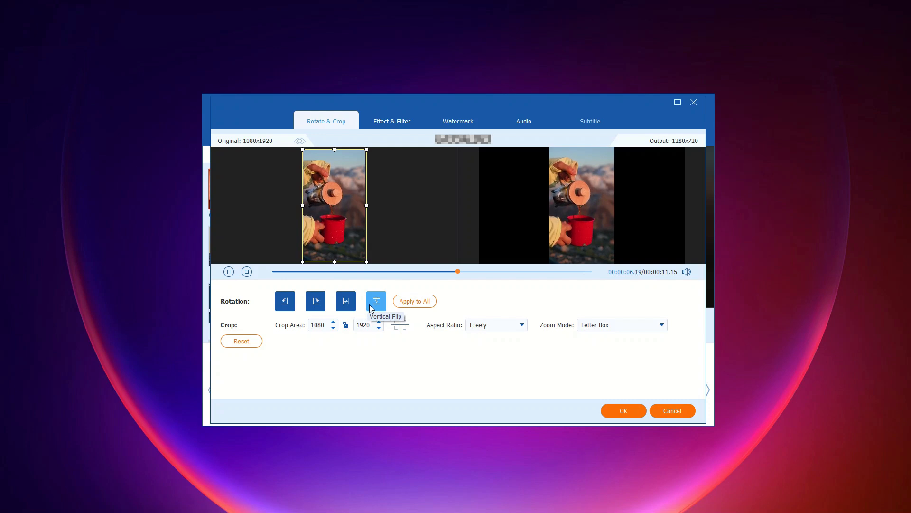
click(376, 301)
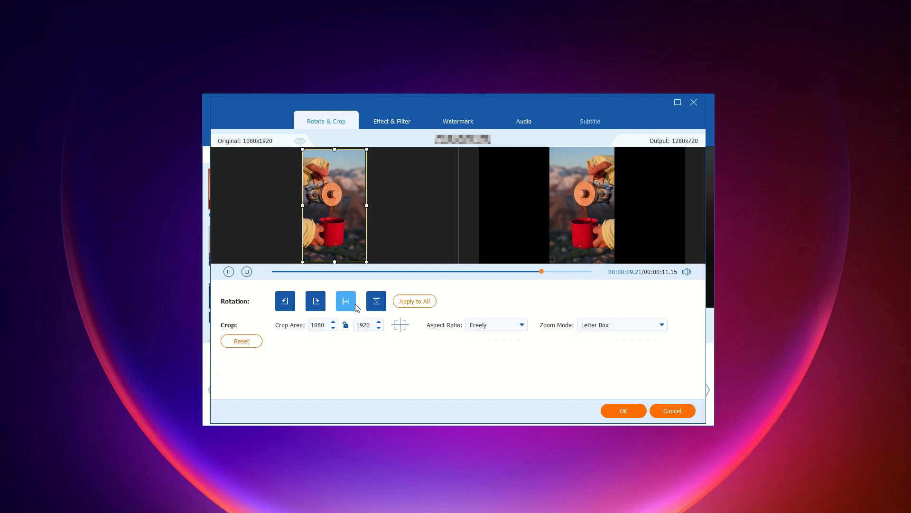
click(346, 300)
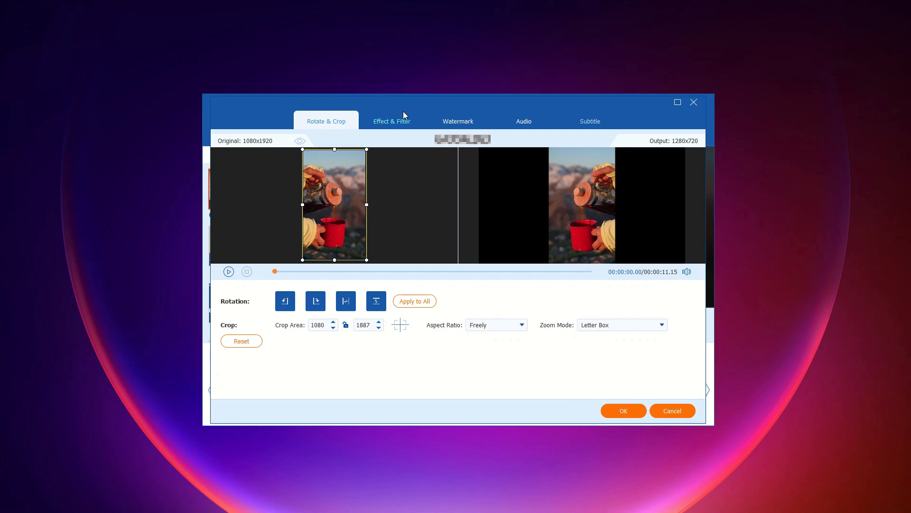
- Apply the Warm filter with contrast -12 to the red cup clip
click(392, 121)
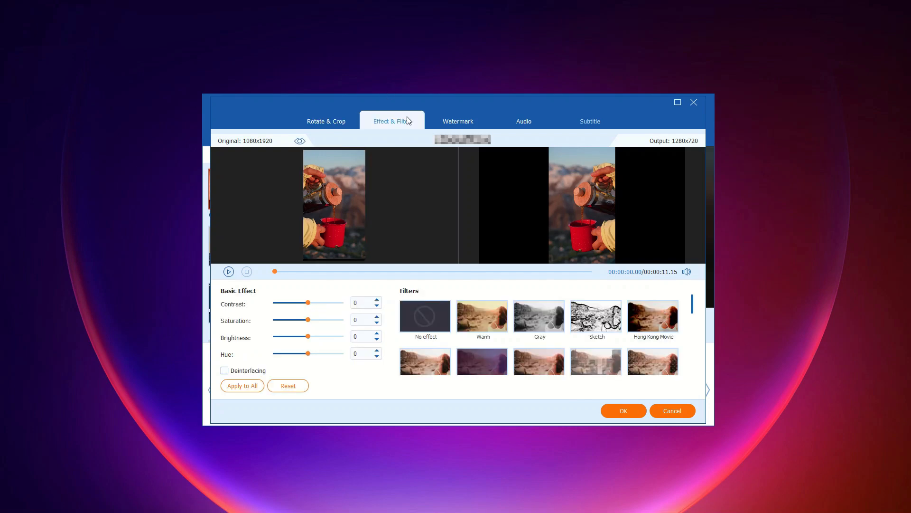
mouse_move(391, 184)
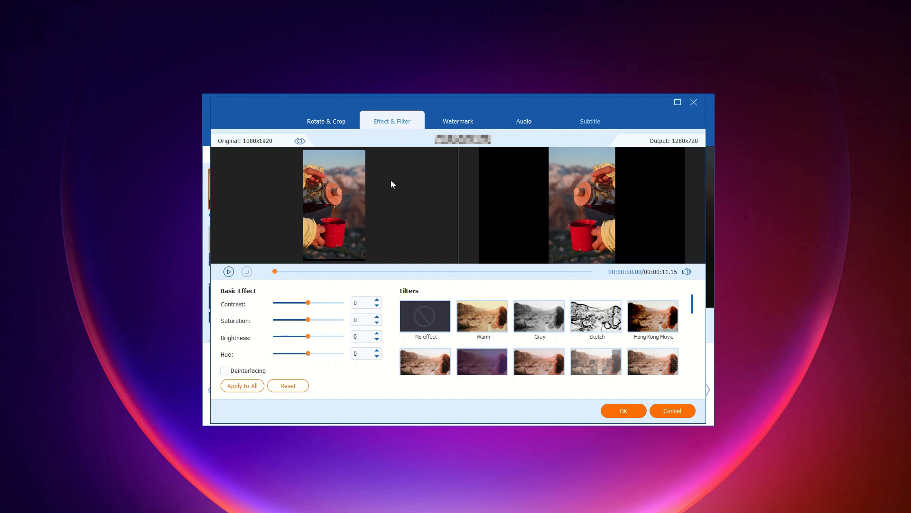
click(483, 315)
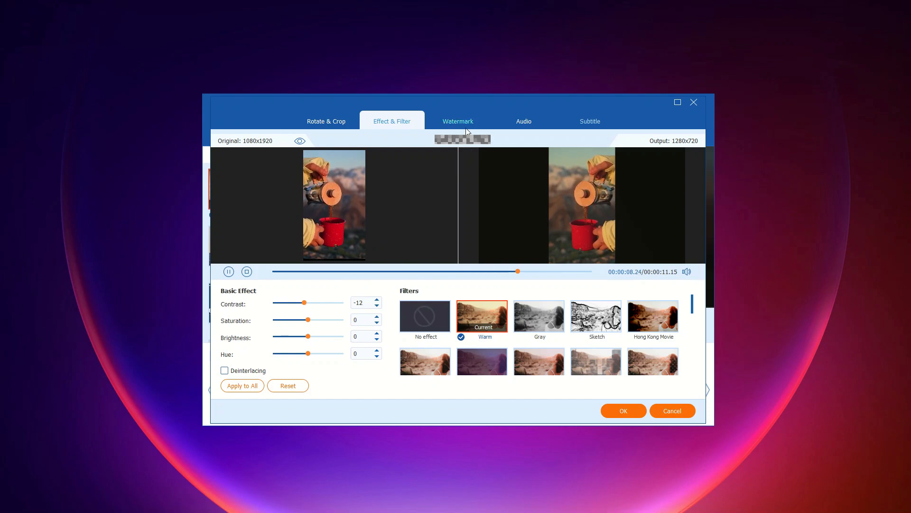
click(458, 121)
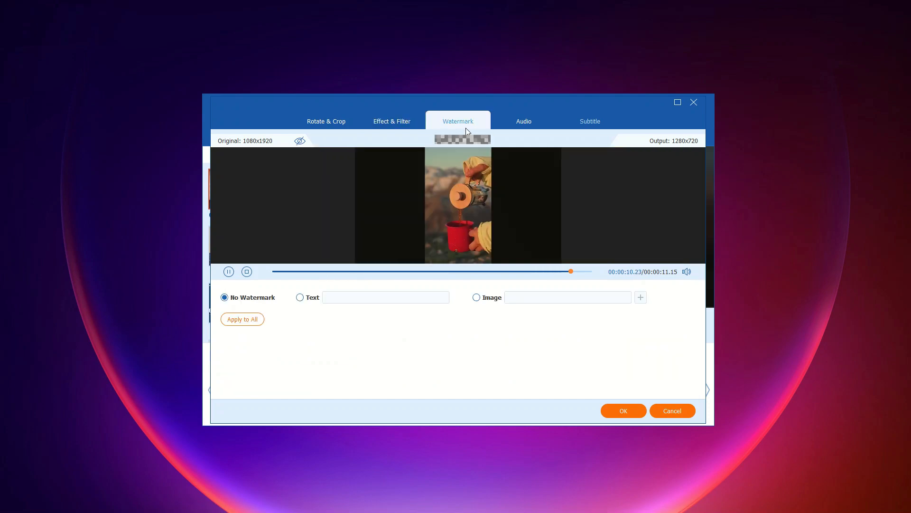
- Add a white, size-42 'anymp4' text watermark positioned toward the top-left of the frame
click(246, 272)
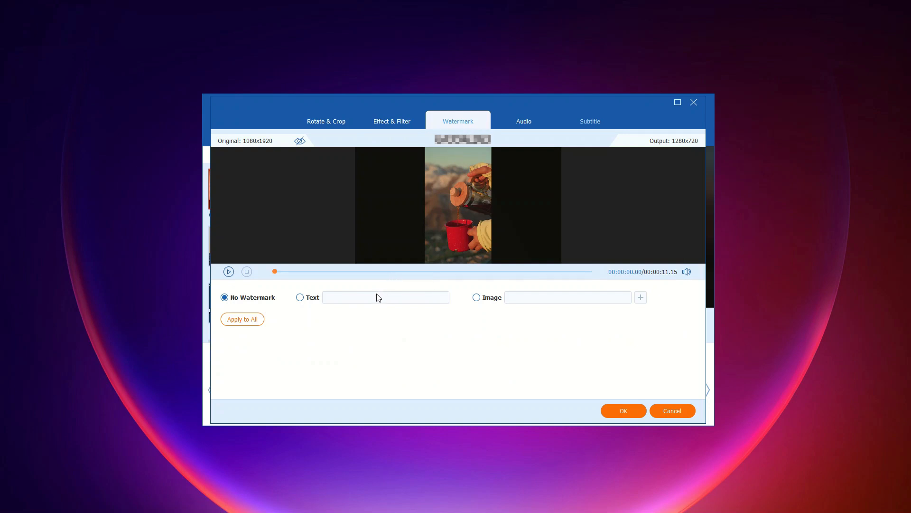
click(300, 297)
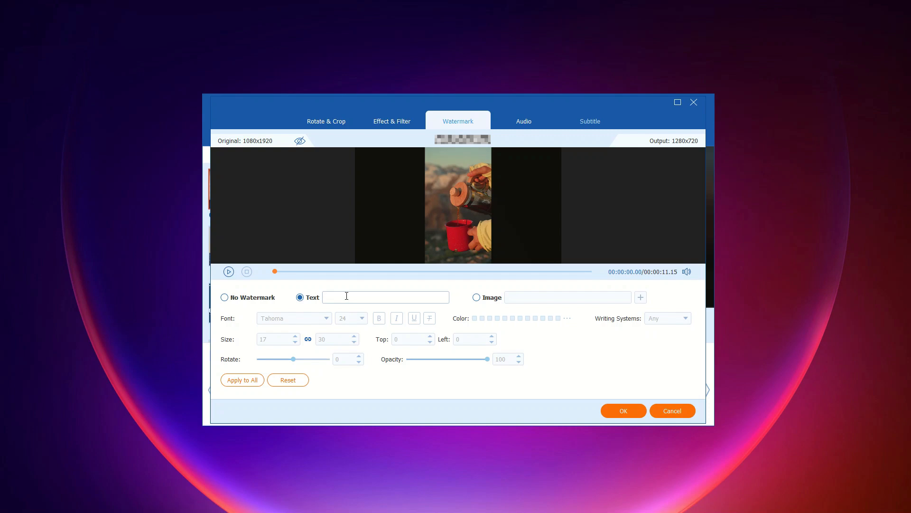
text(anymp4)
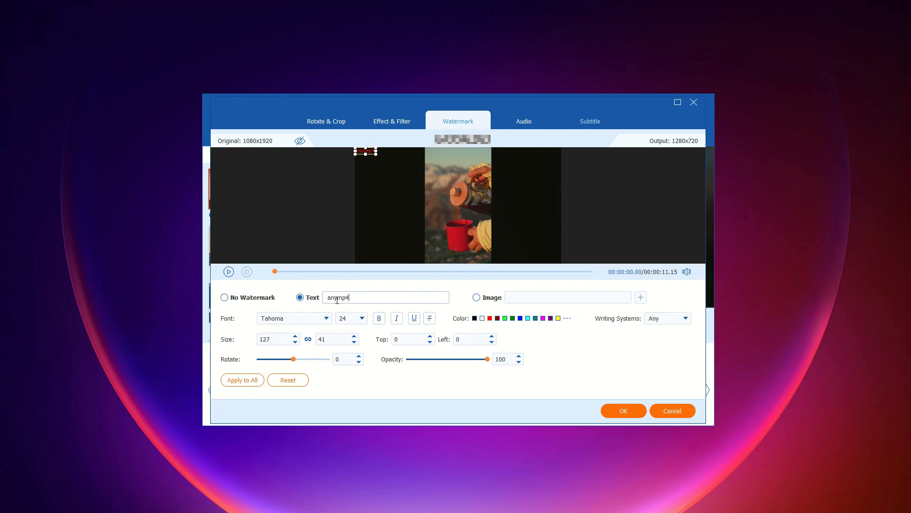
click(360, 318)
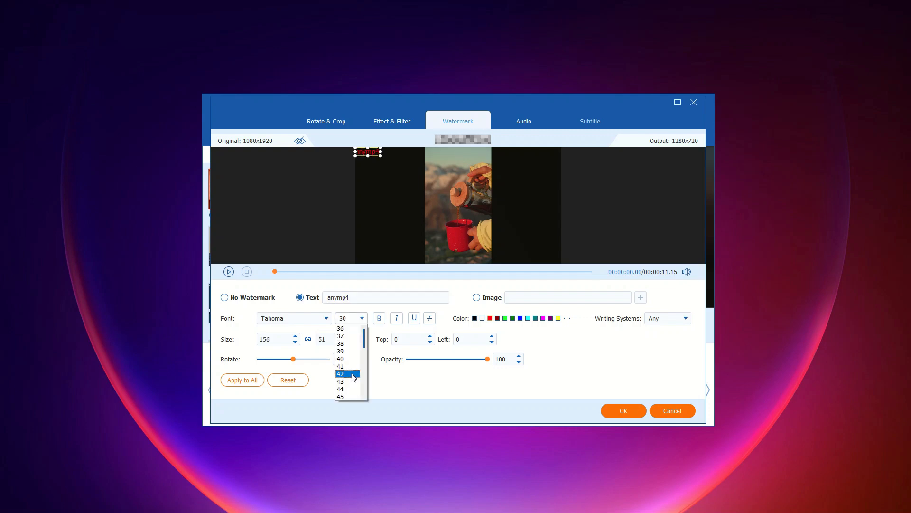
click(340, 374)
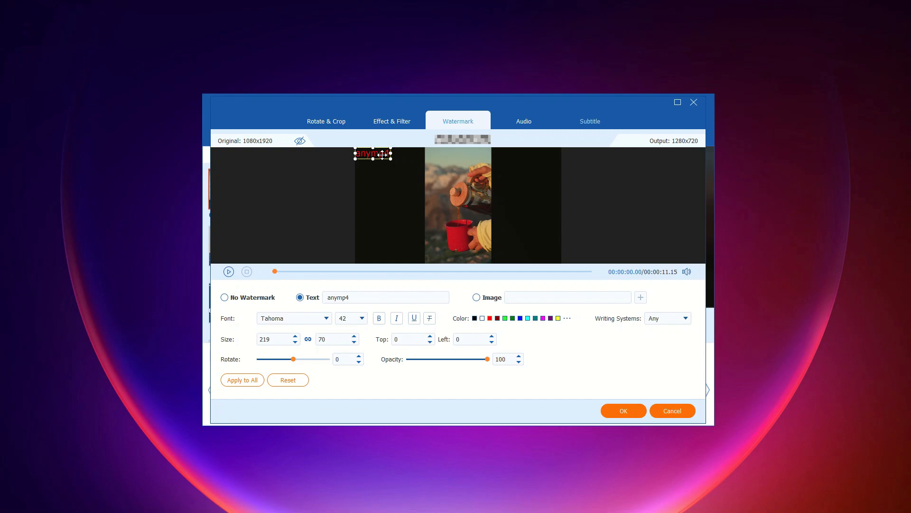
drag(372, 155, 378, 157)
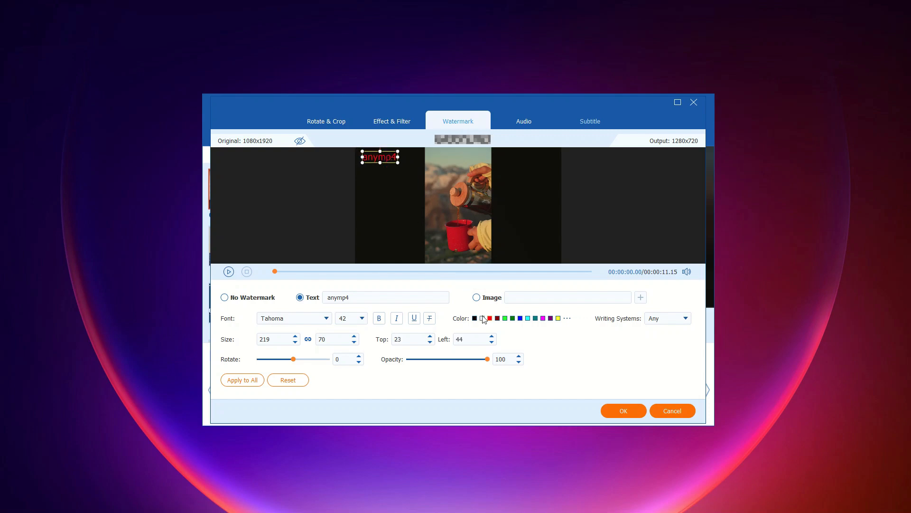
click(481, 318)
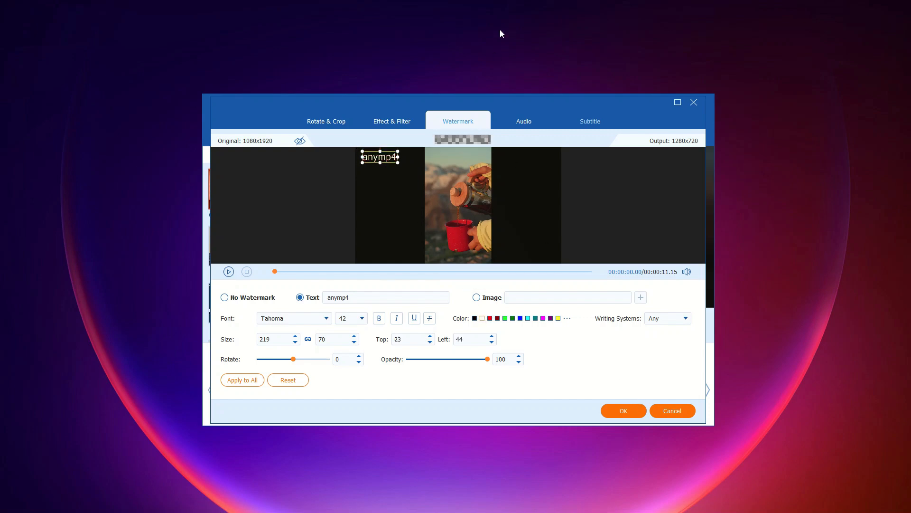
- Bring up the red cup clip's audio settings, showing its AAC 2-channel track
click(523, 121)
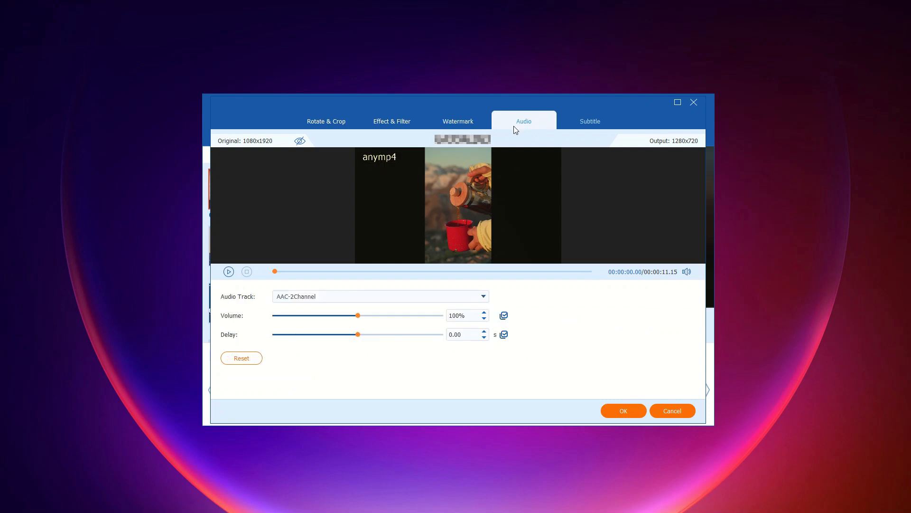
mouse_move(434, 308)
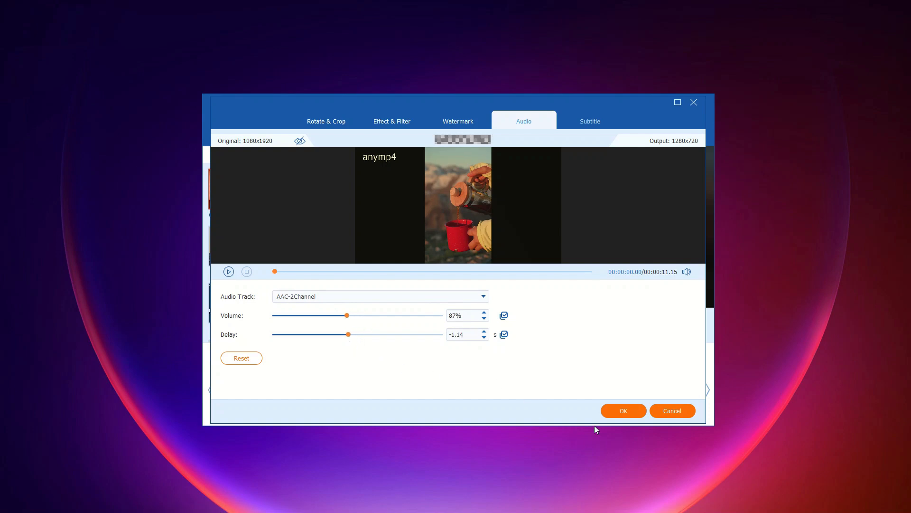
mouse_move(623, 411)
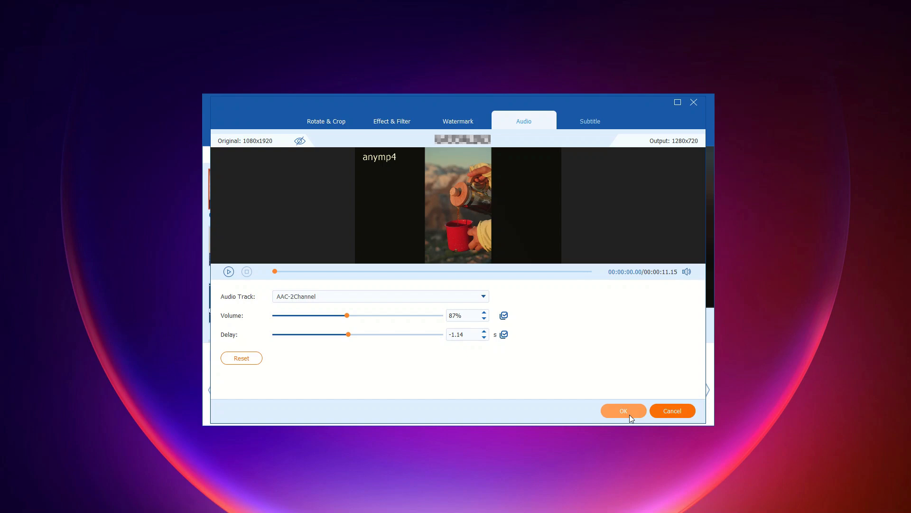
- Confirm the clip's filter, watermark and audio edits, and apply the Journey theme to the MV
click(623, 410)
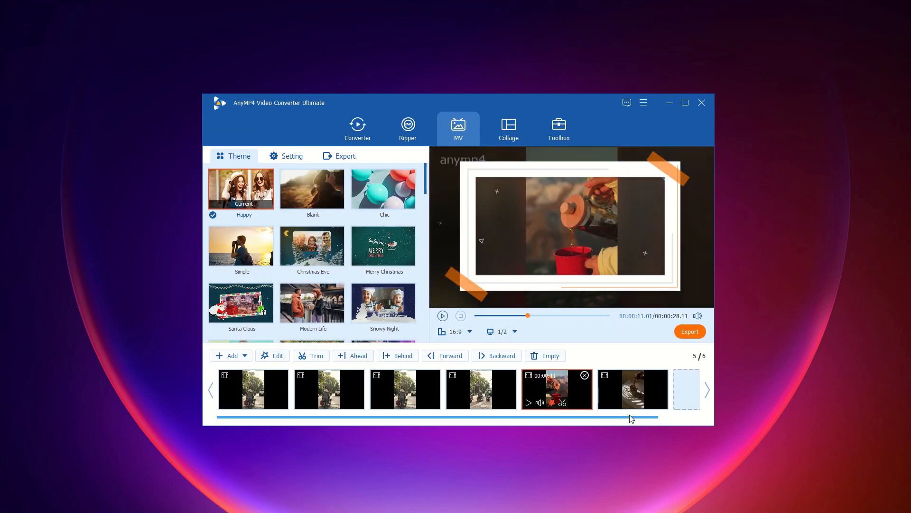
scroll(down, 3)
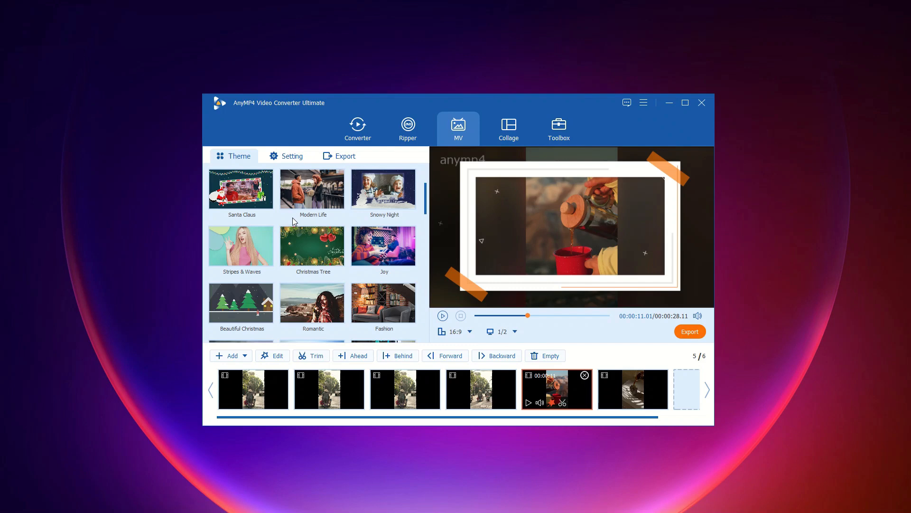
scroll(down, 3)
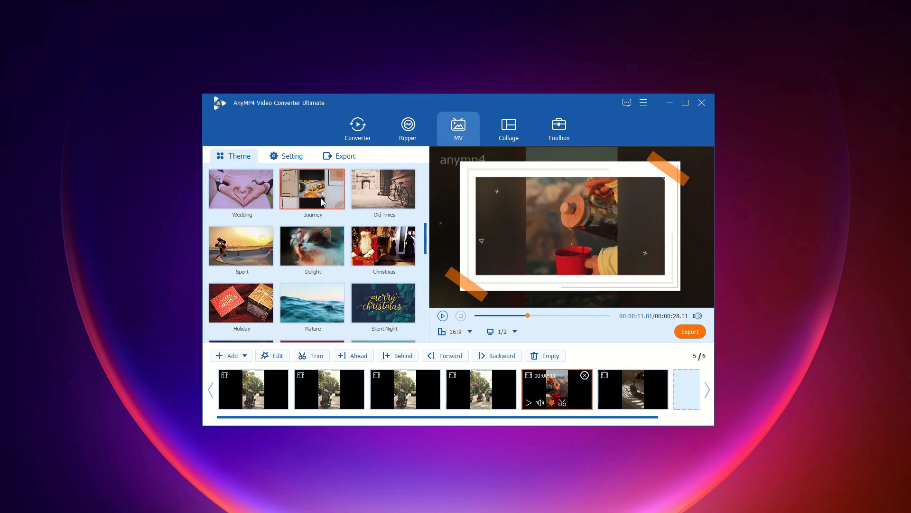
click(313, 188)
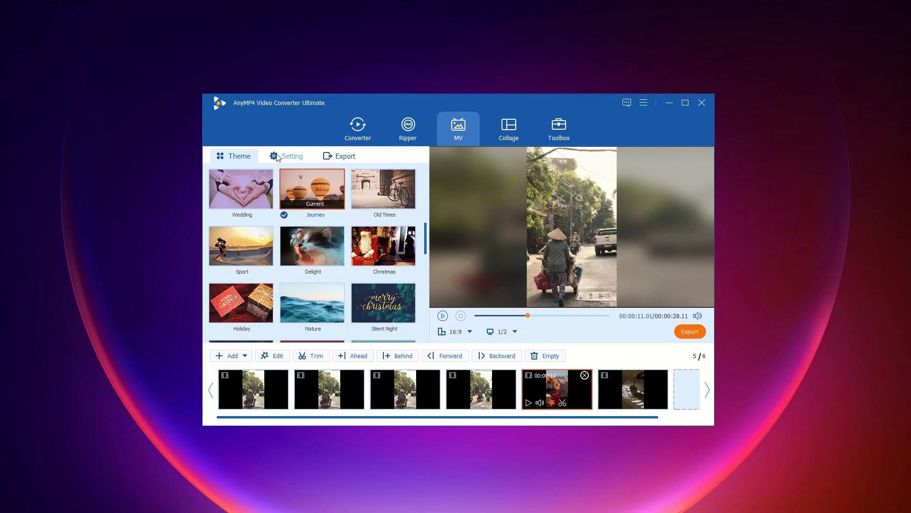
- Enable Background Music in the MV's Setting tab
click(291, 156)
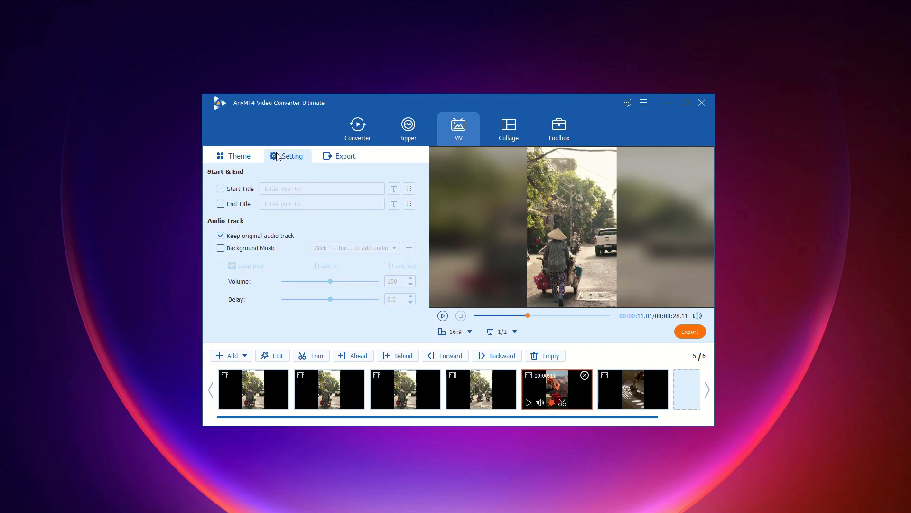
mouse_move(226, 258)
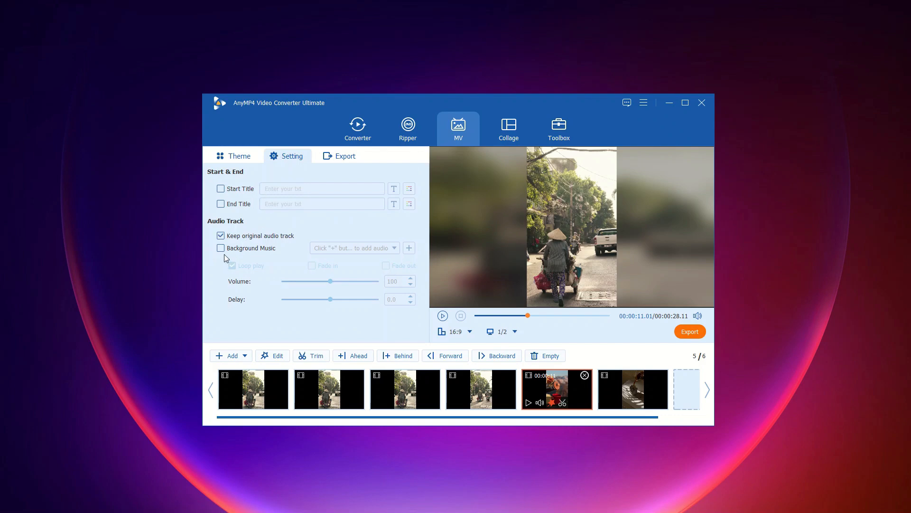
click(221, 248)
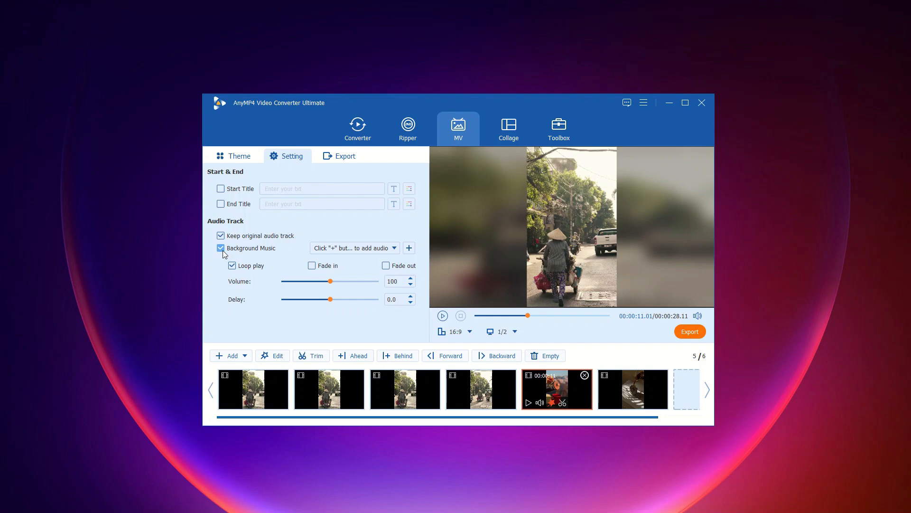
click(341, 156)
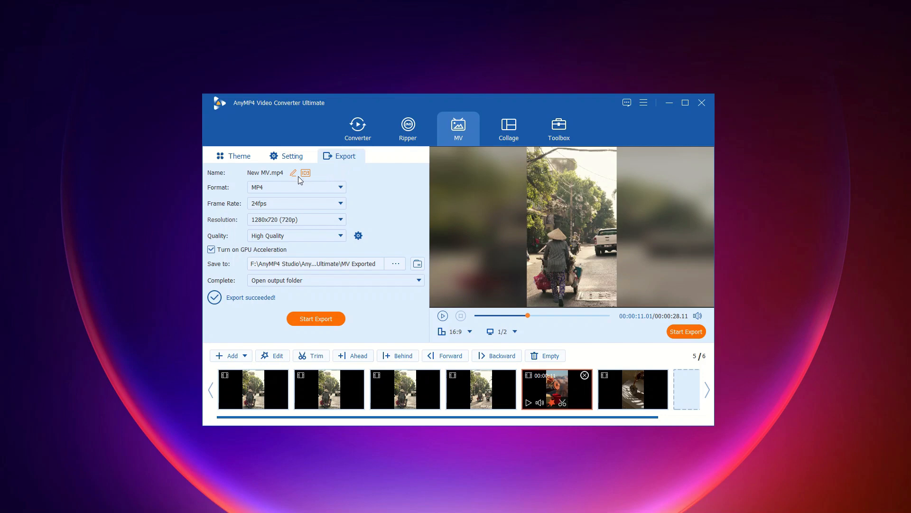
mouse_move(299, 254)
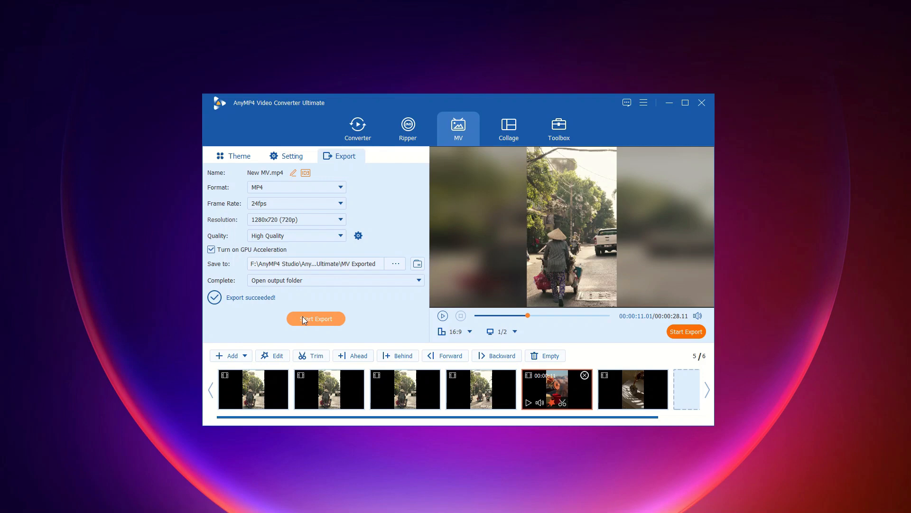
- Export the MV as a 1280x720 MP4 into the MV Exported folder
click(316, 319)
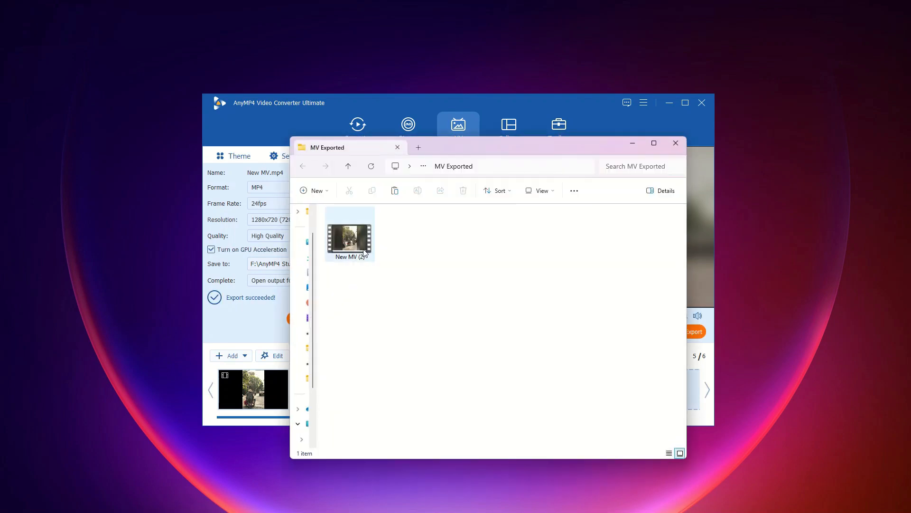
double_click(349, 239)
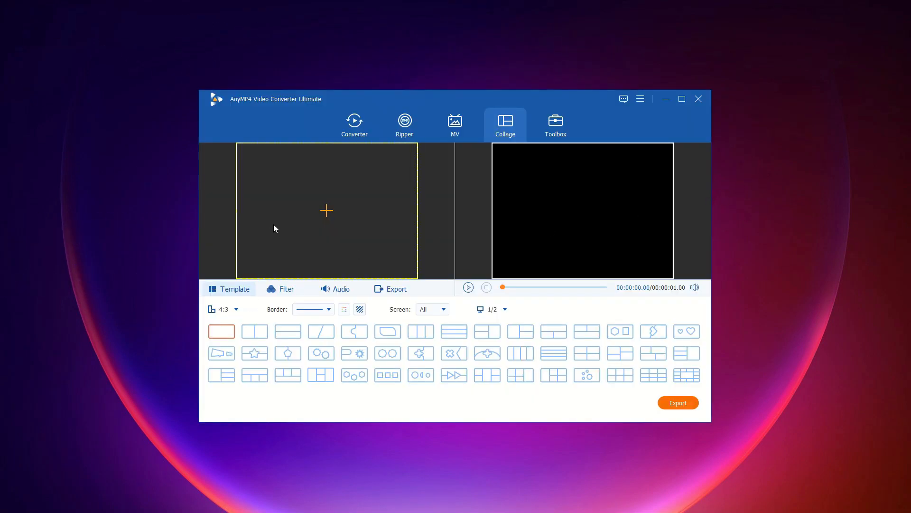
mouse_move(349, 203)
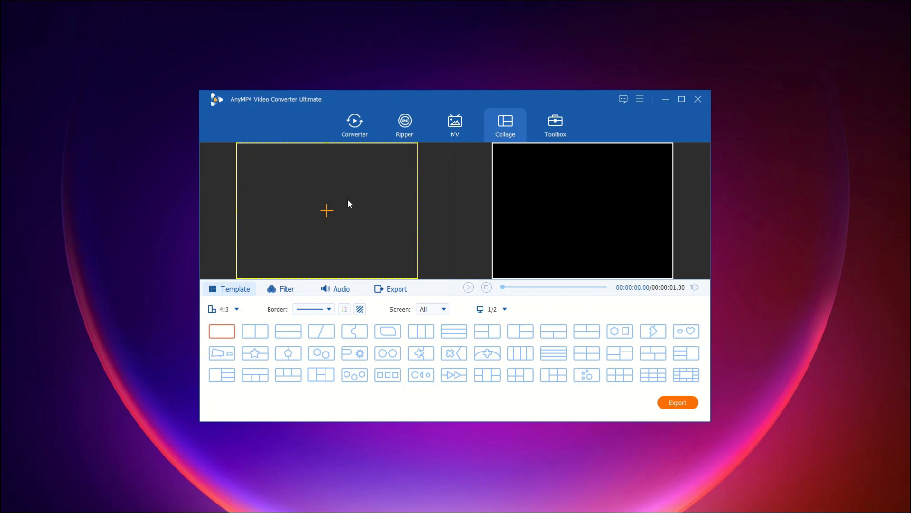
- Add the street clip and switch the collage to the three-column layout with three clips
click(326, 211)
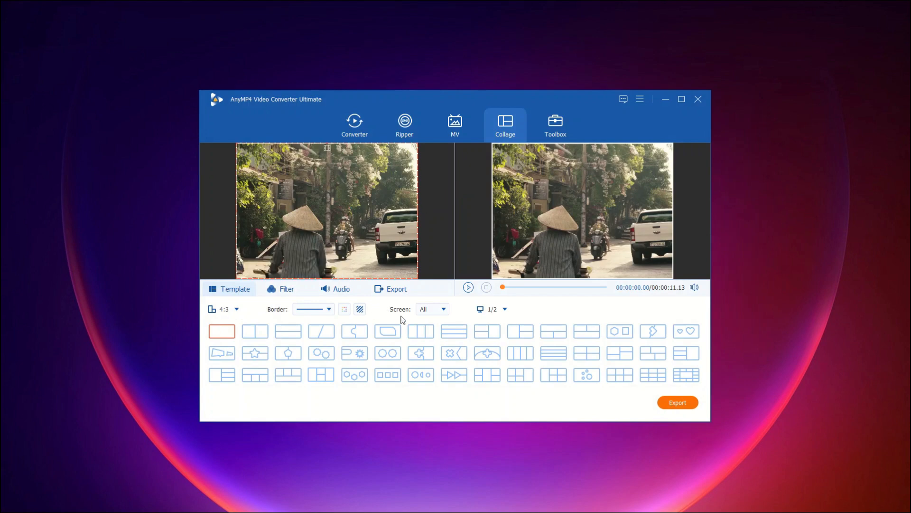
click(421, 332)
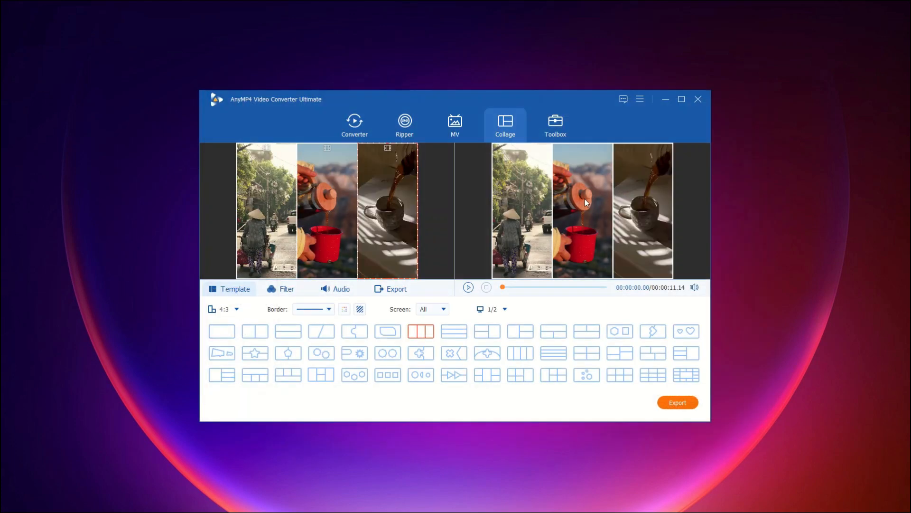
click(284, 288)
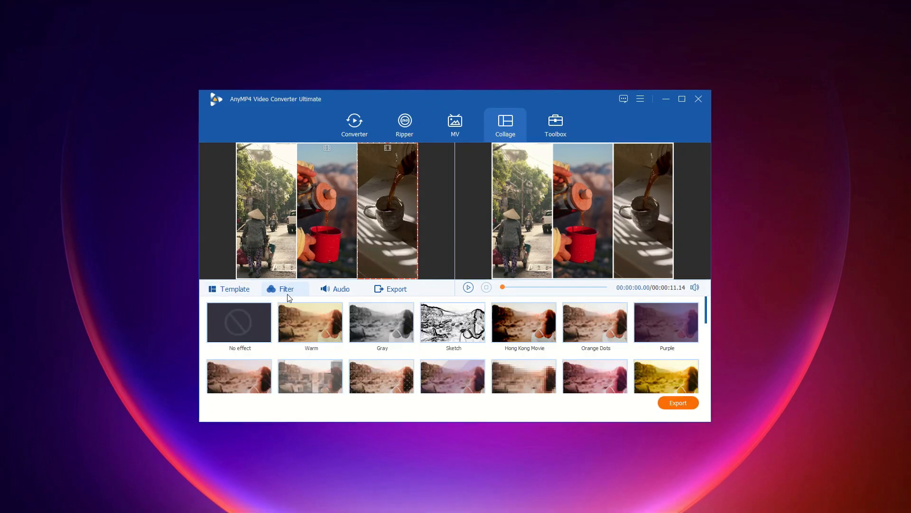
- Apply the Warm filter to the collage and review its audio track settings
click(310, 322)
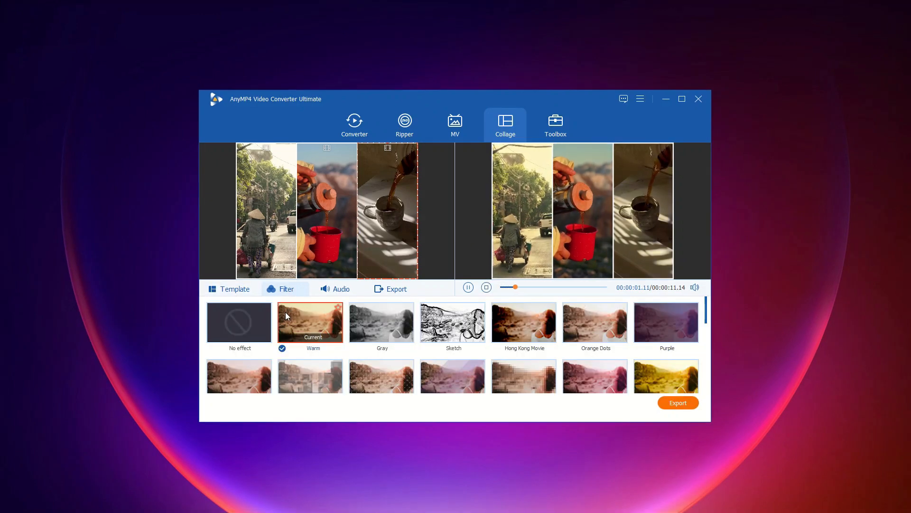
click(342, 288)
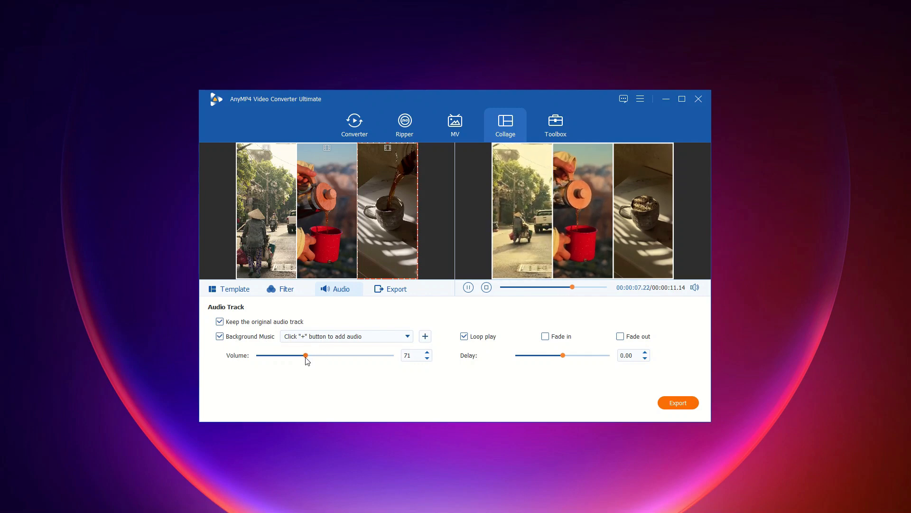
click(395, 289)
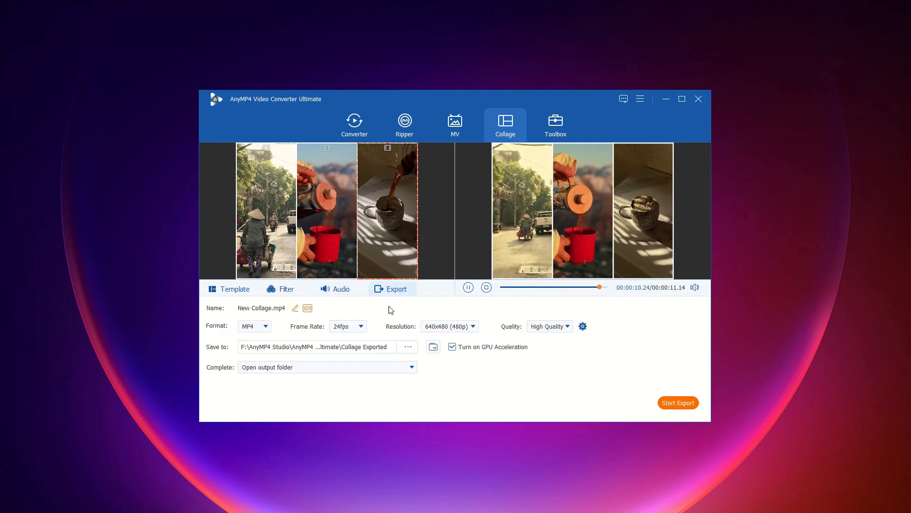
- Set the collage output resolution to 768x576 (576p) and run the MP4 export
click(472, 326)
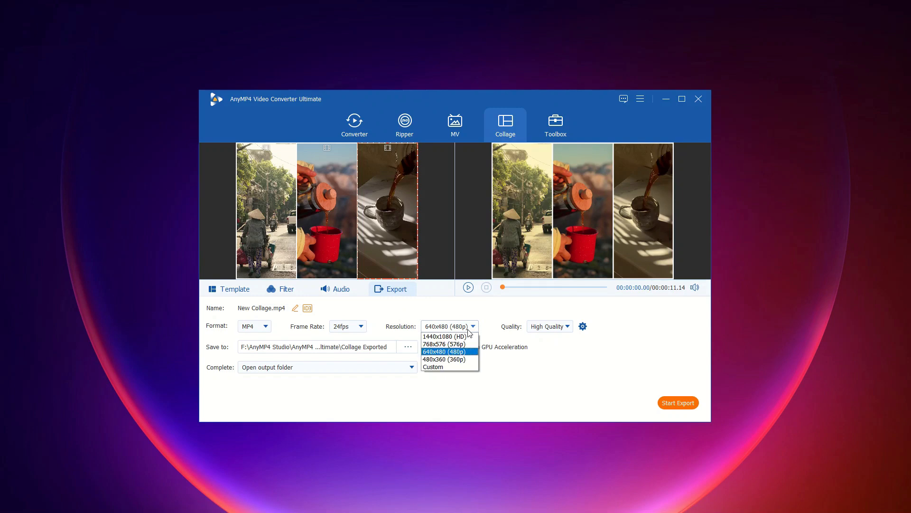
mouse_move(468, 343)
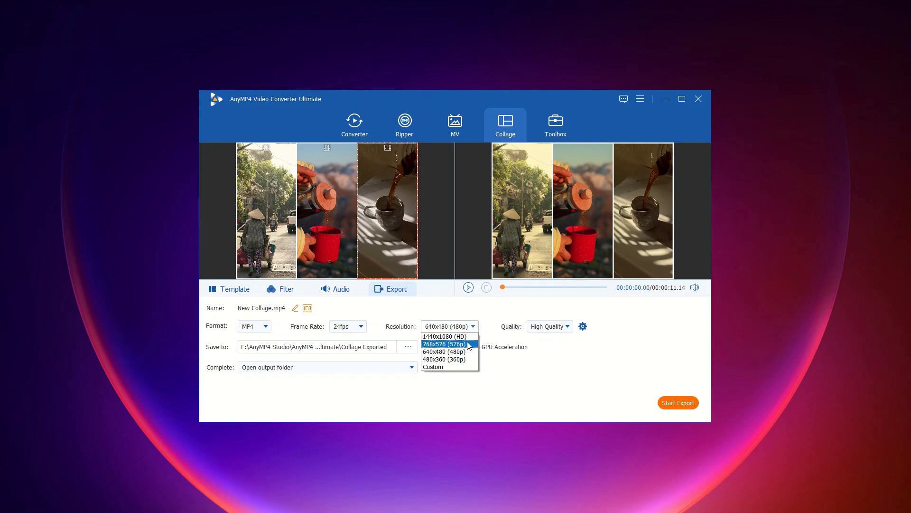
click(443, 343)
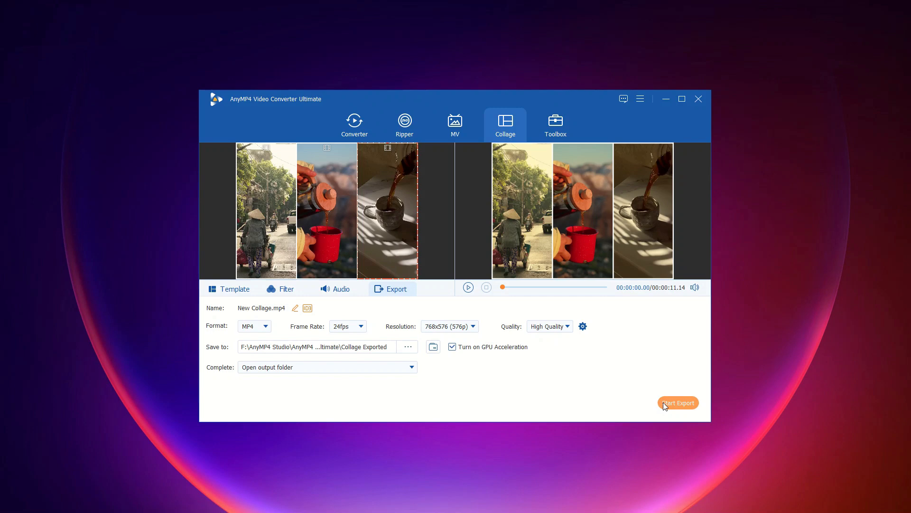
click(678, 402)
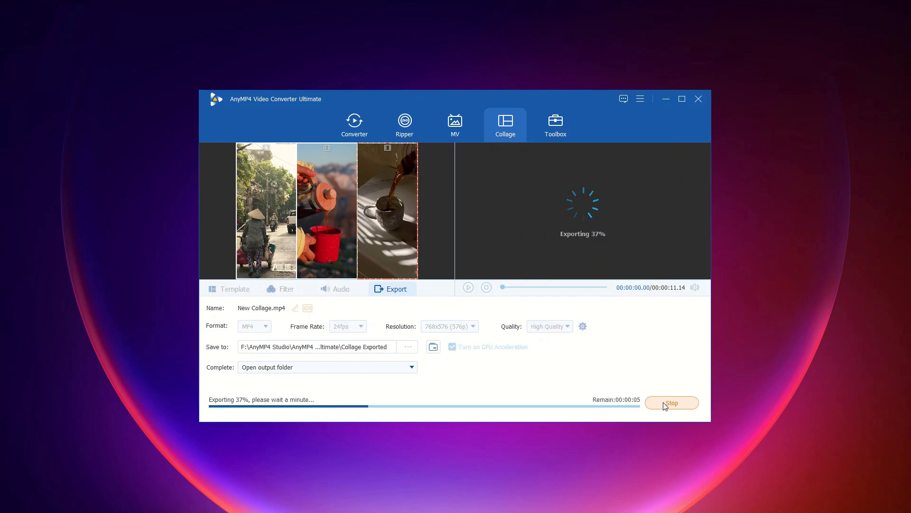
click(671, 402)
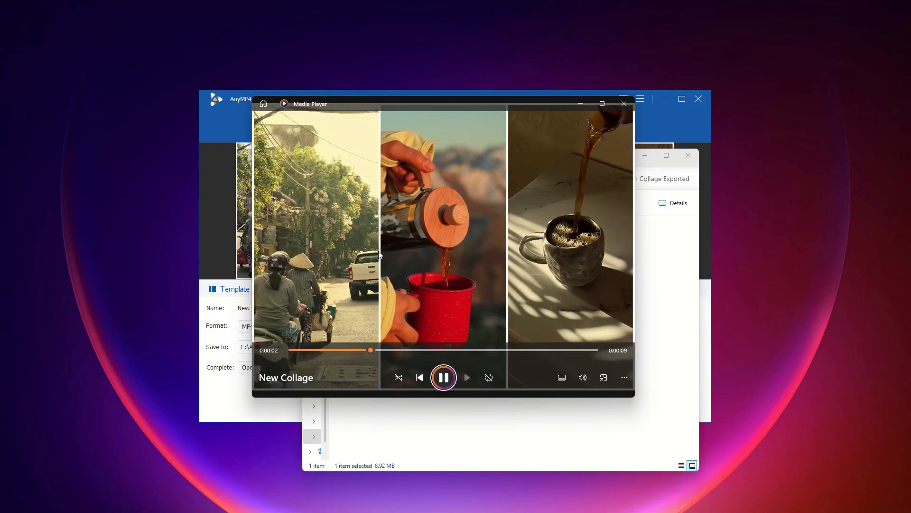
- Play the New Collage export in Media Player, then close the player
click(443, 376)
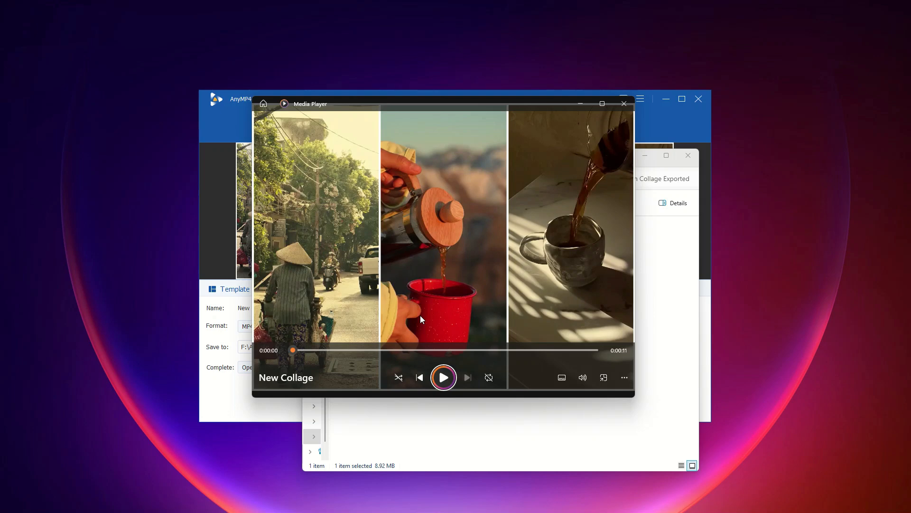
click(624, 103)
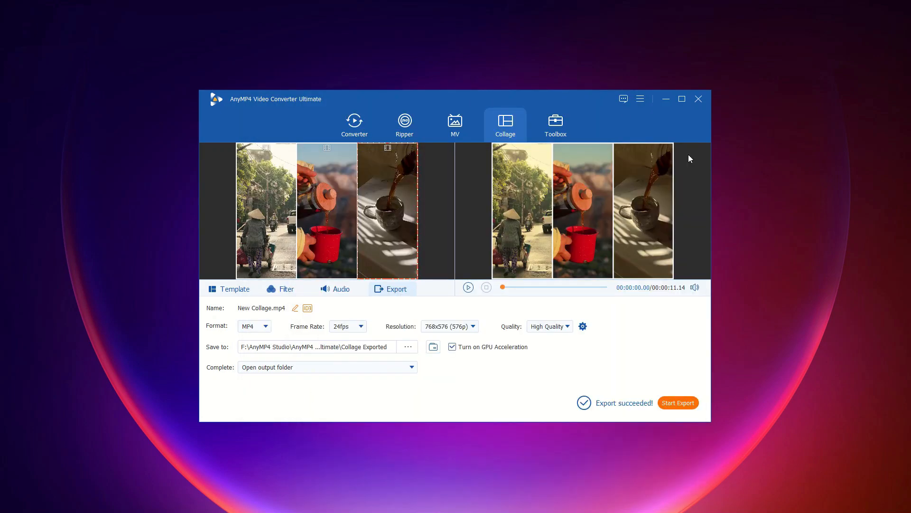
click(554, 124)
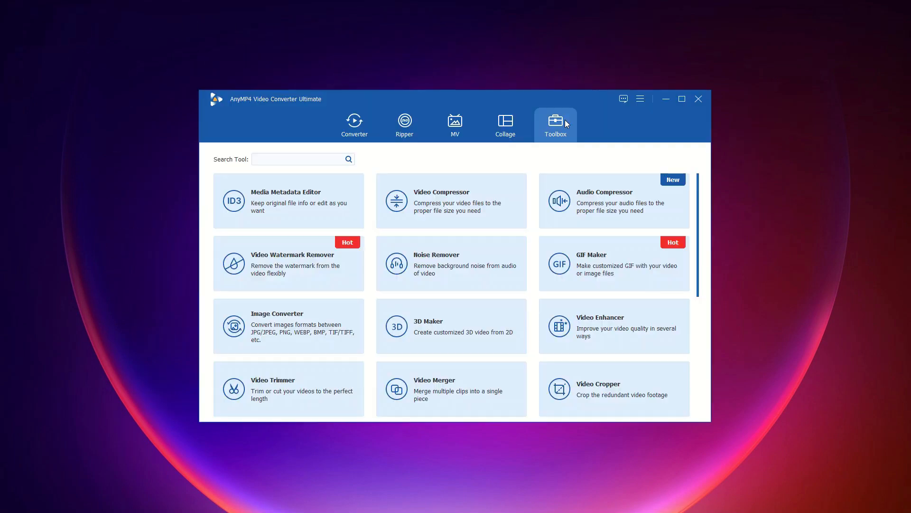
mouse_move(770, 501)
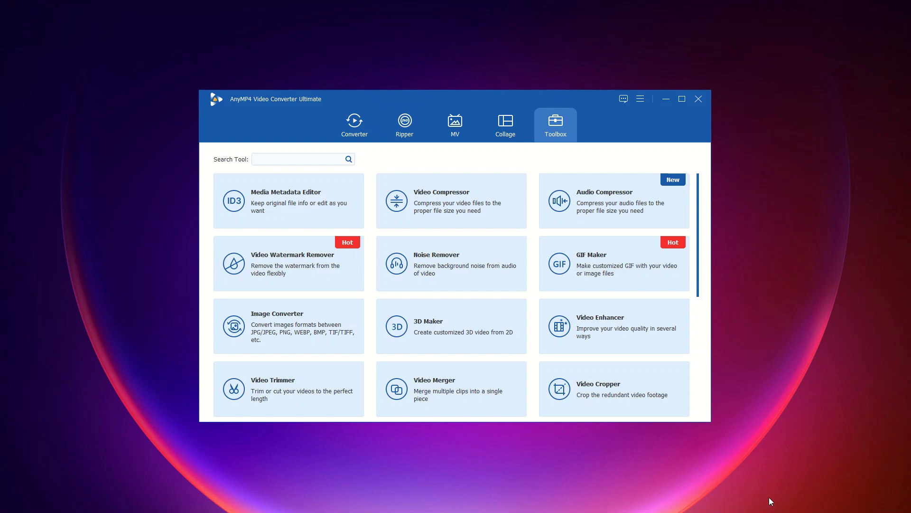
mouse_move(592, 153)
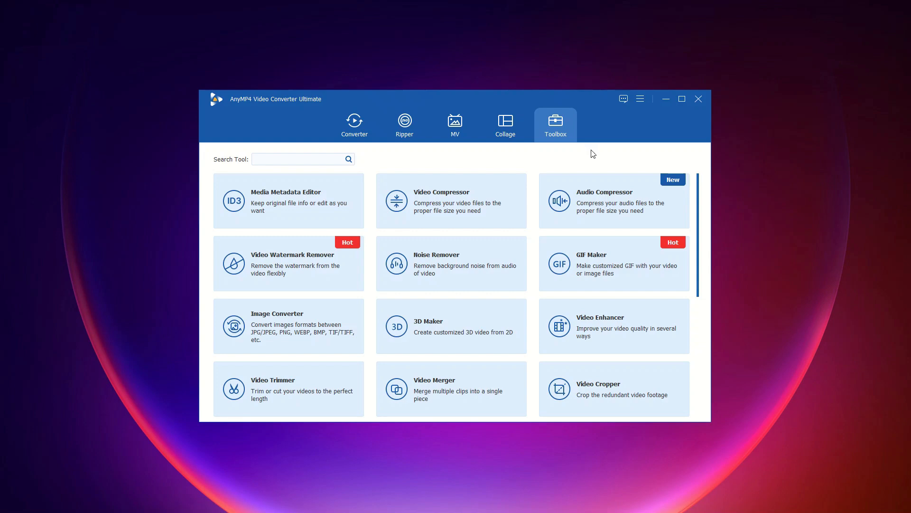
- Scroll through the Toolbox tools and launch Video Compressor
scroll(down, 3)
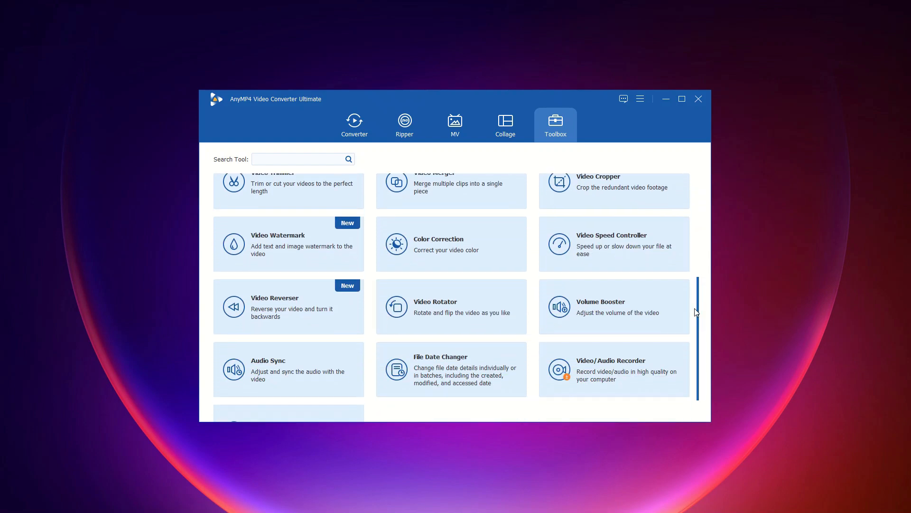
scroll(up, 3)
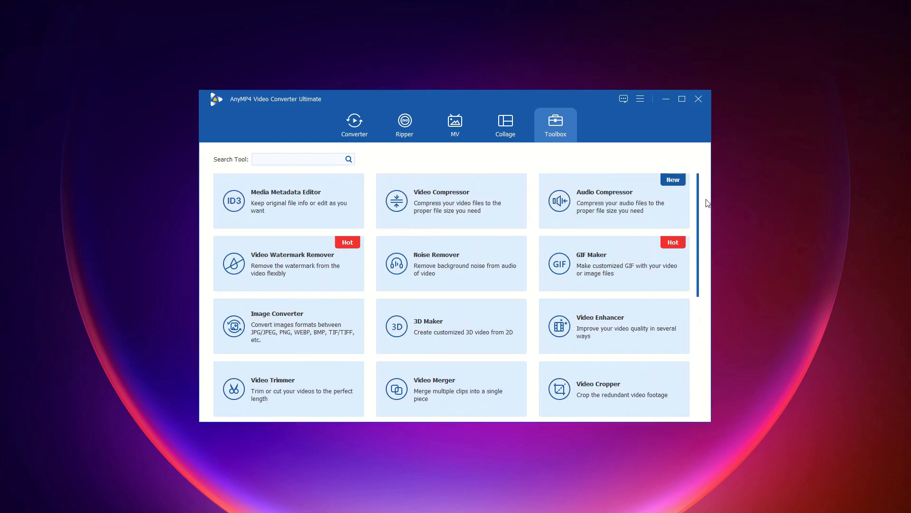
click(451, 200)
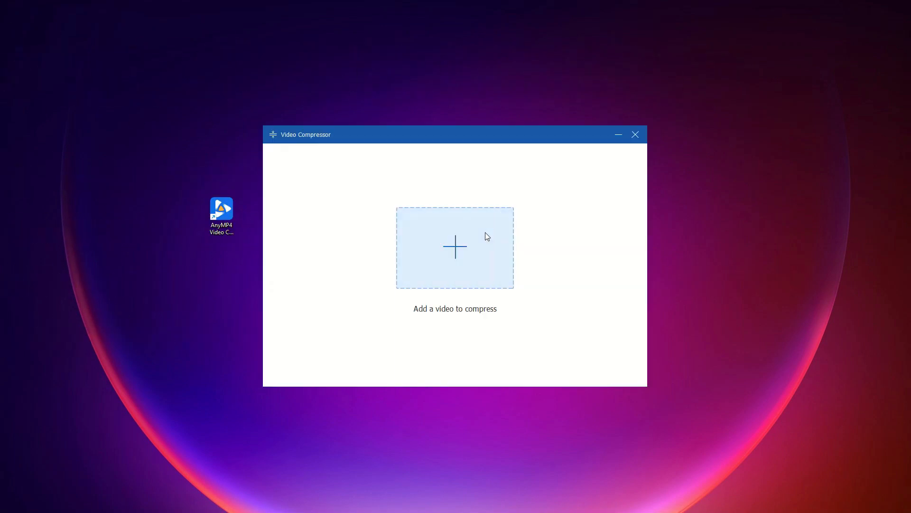
- Add video1-M and compress it to 6.71MB (-51.09%)
click(454, 247)
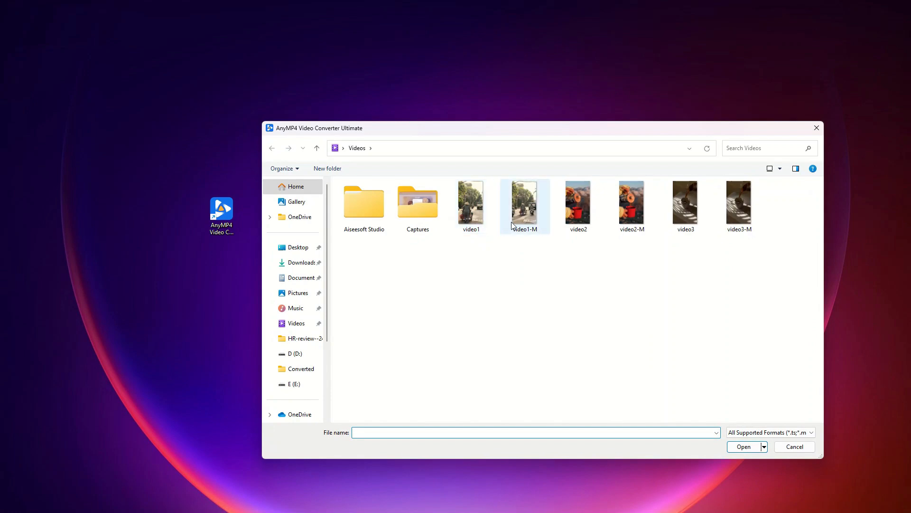
click(743, 446)
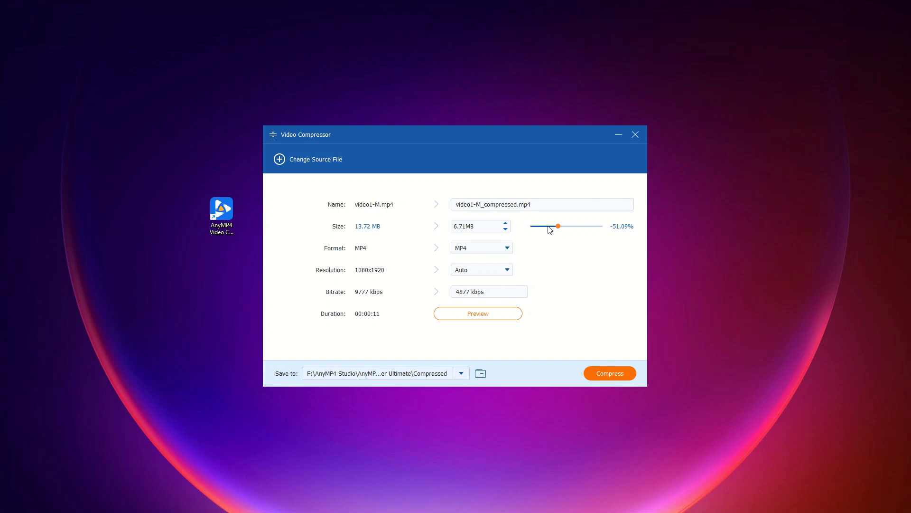
mouse_move(592, 370)
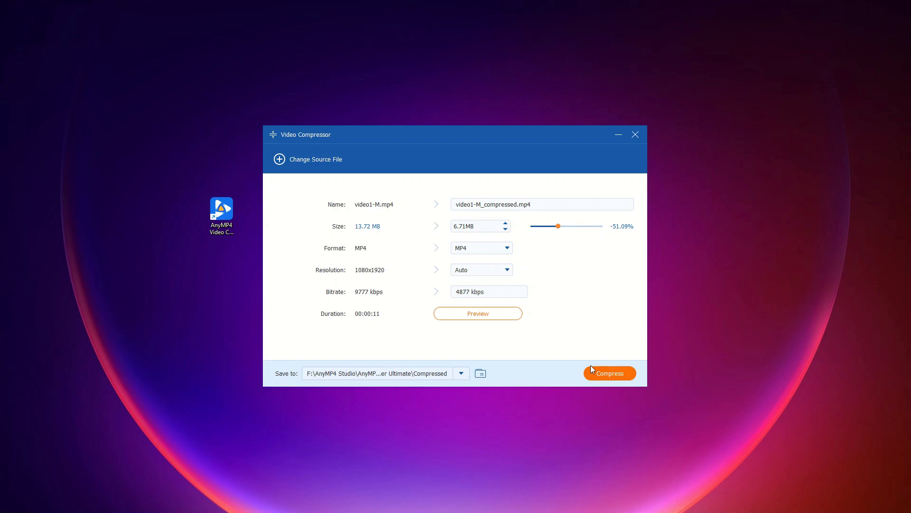
click(609, 372)
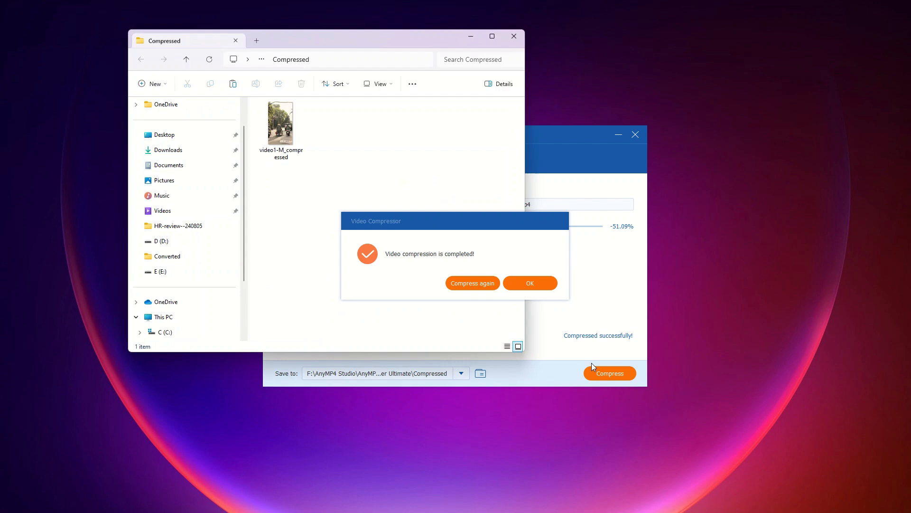
- Play the compressed video1-M file from the Compressed folder, then close playback
click(528, 283)
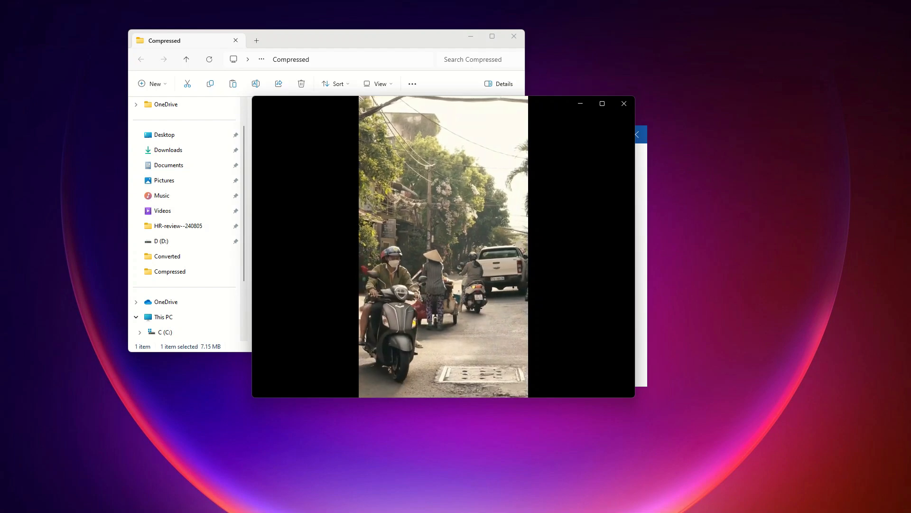
click(624, 103)
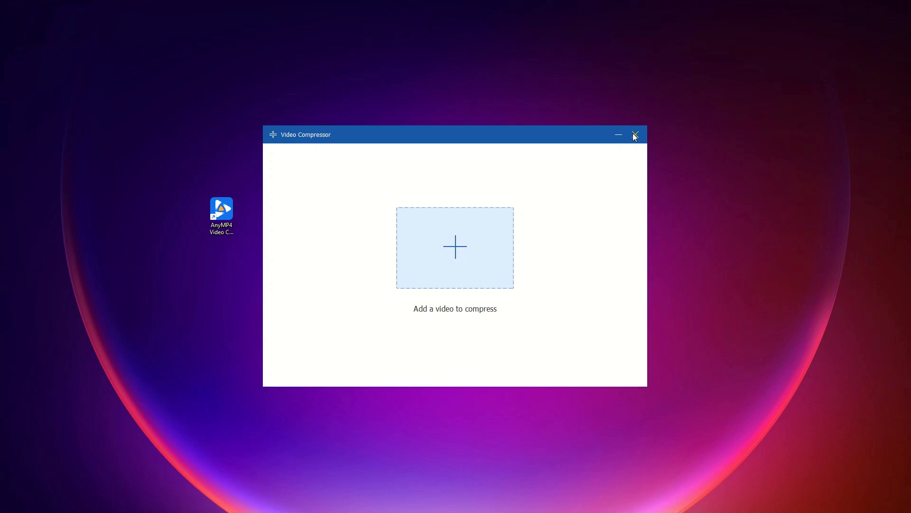
- Close the Video Compressor window to return to the Toolbox list
click(634, 135)
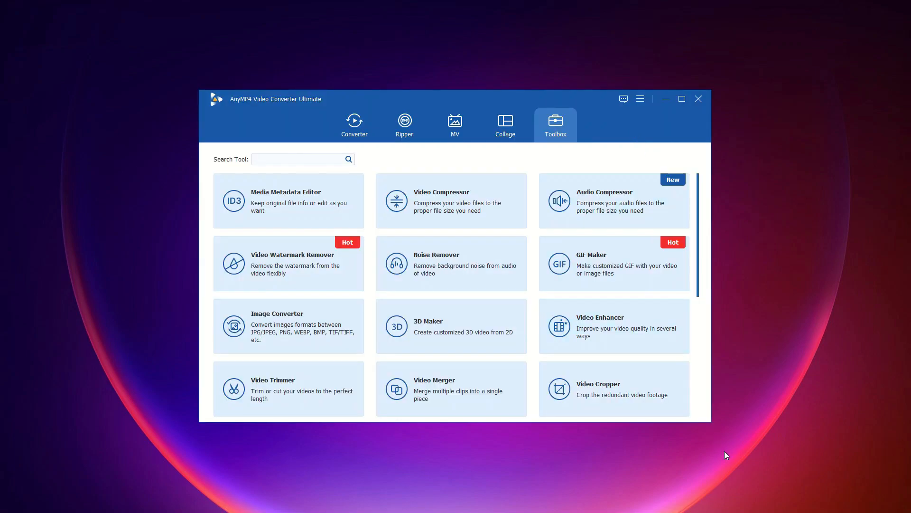
mouse_move(656, 143)
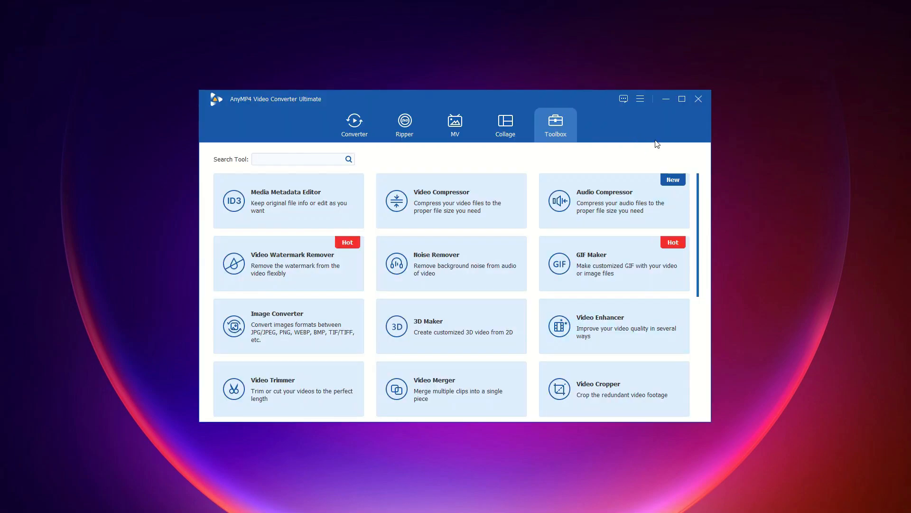
mouse_move(702, 310)
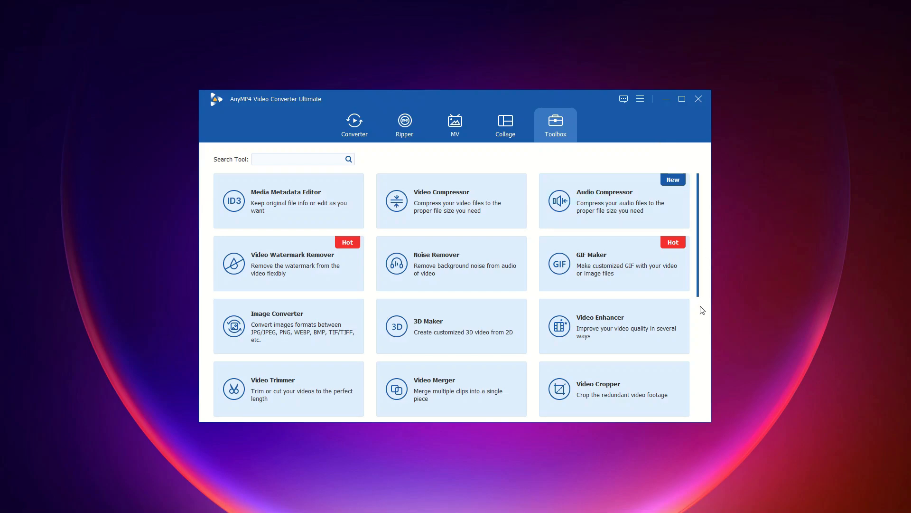